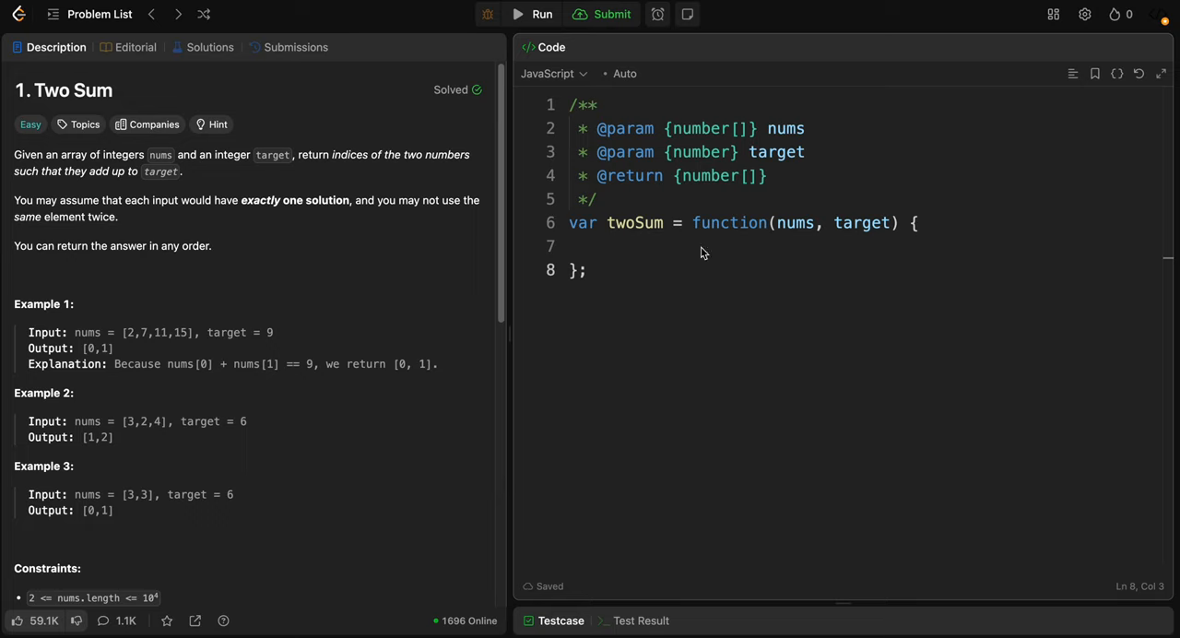
pyautogui.moveTo(413, 408)
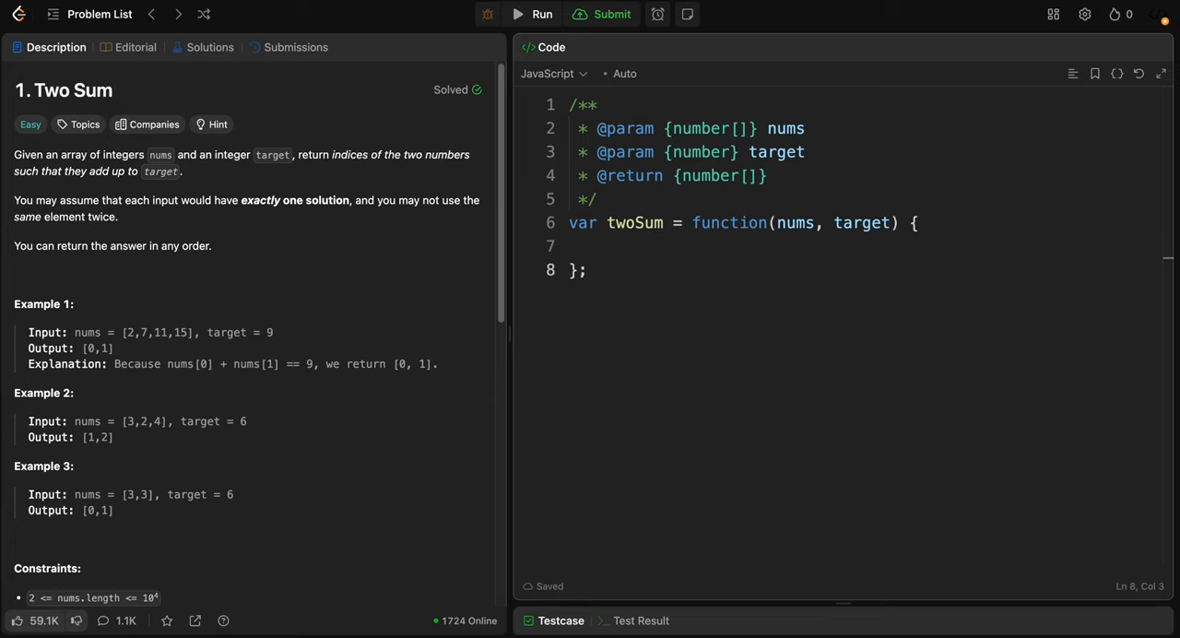
pyautogui.moveTo(328, 151)
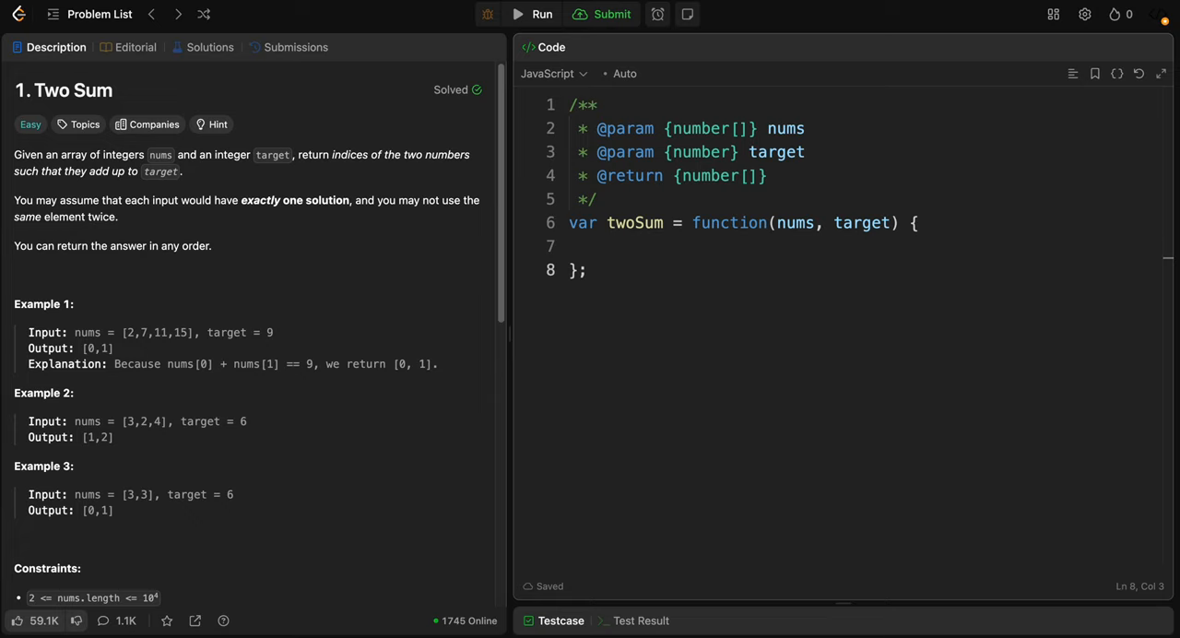
pyautogui.moveTo(654, 252)
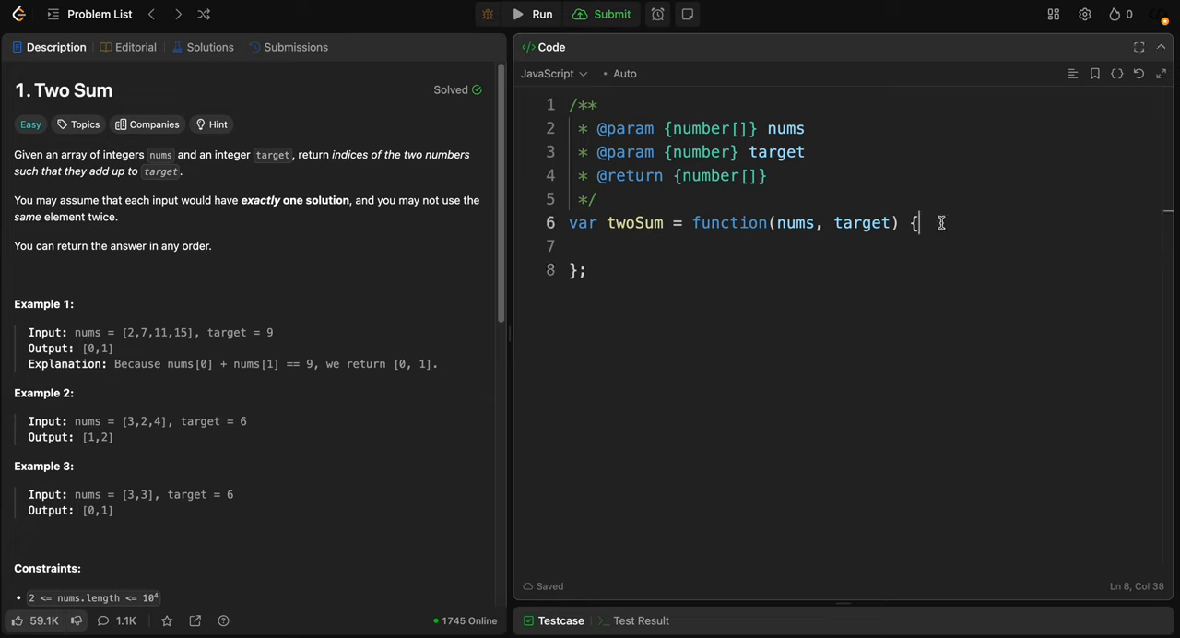
# Step: Declare const map = new Map() in twoSum and start an empty for() loop below
pyautogui.press('Enter')
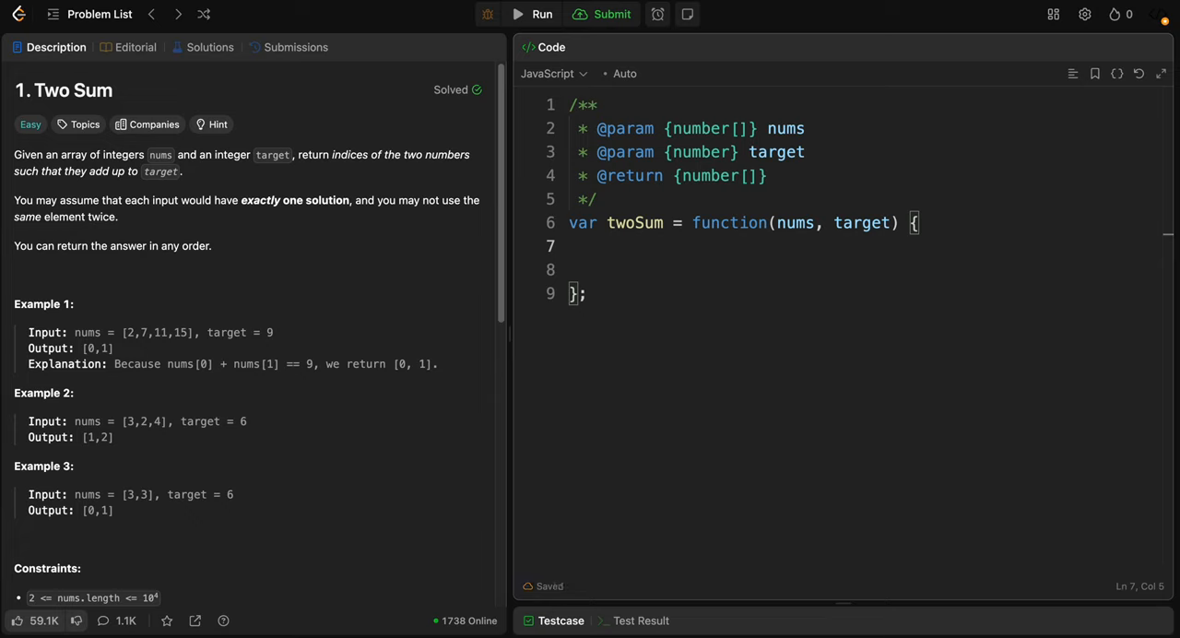
pyautogui.write('const map =')
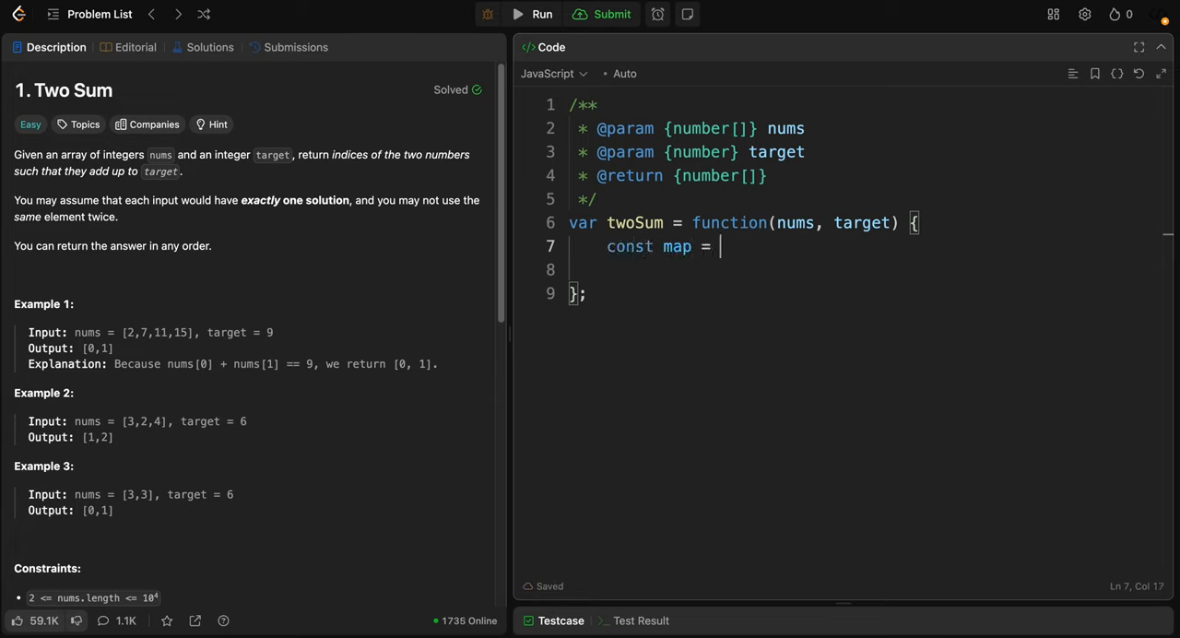
pyautogui.write('new Ma')
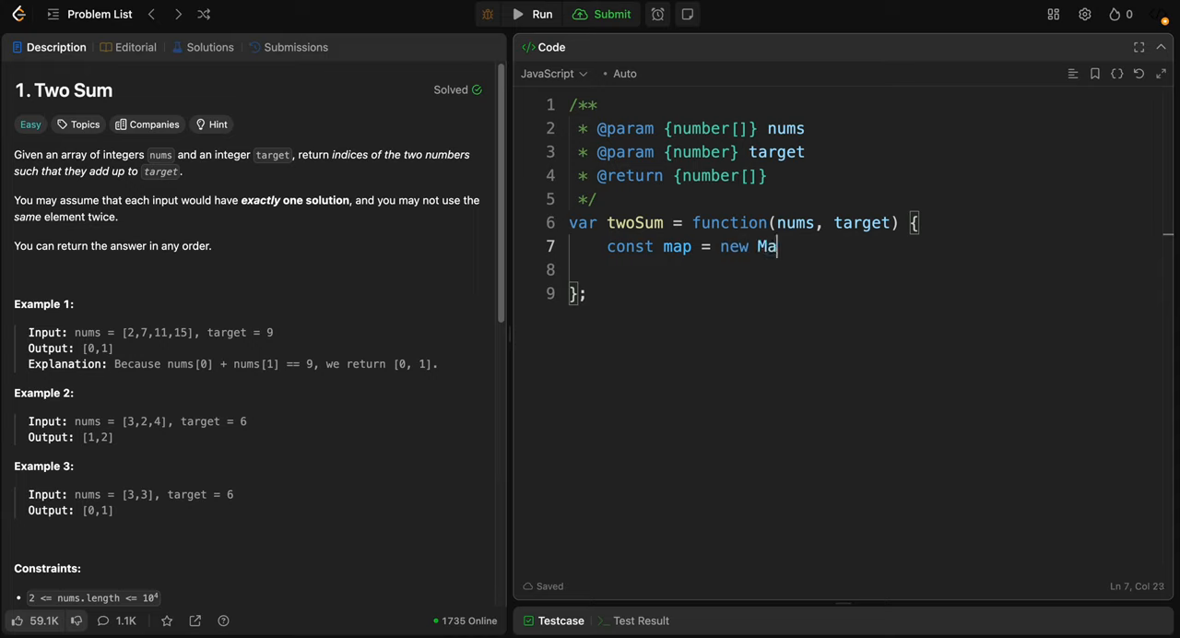
pyautogui.write('p()')
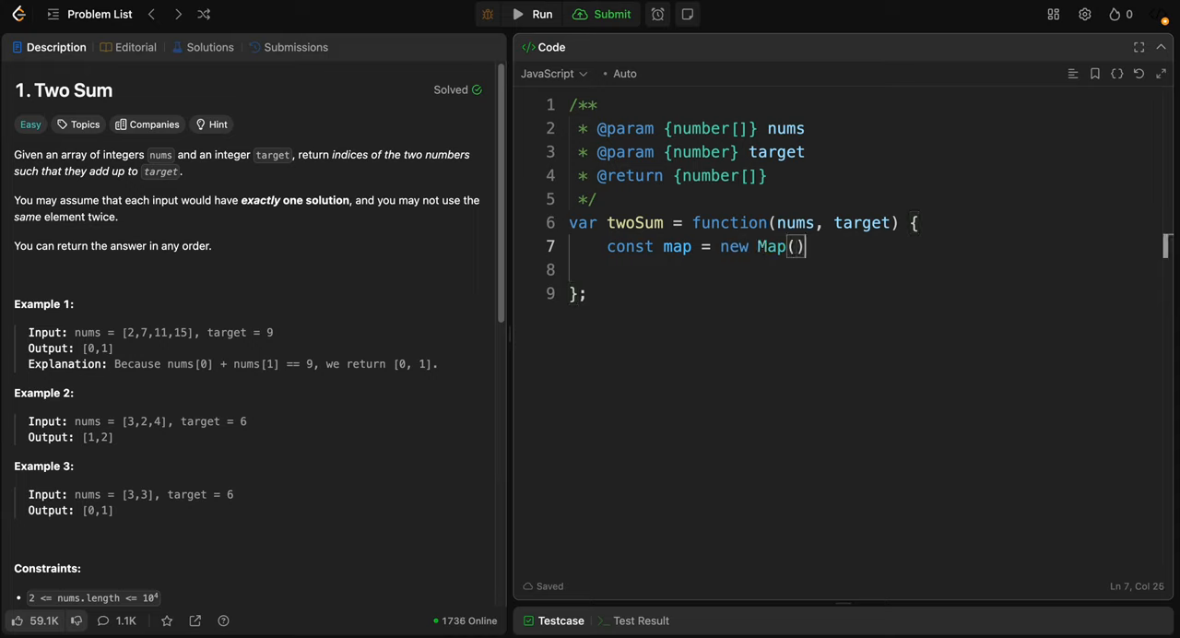
pyautogui.write('for')
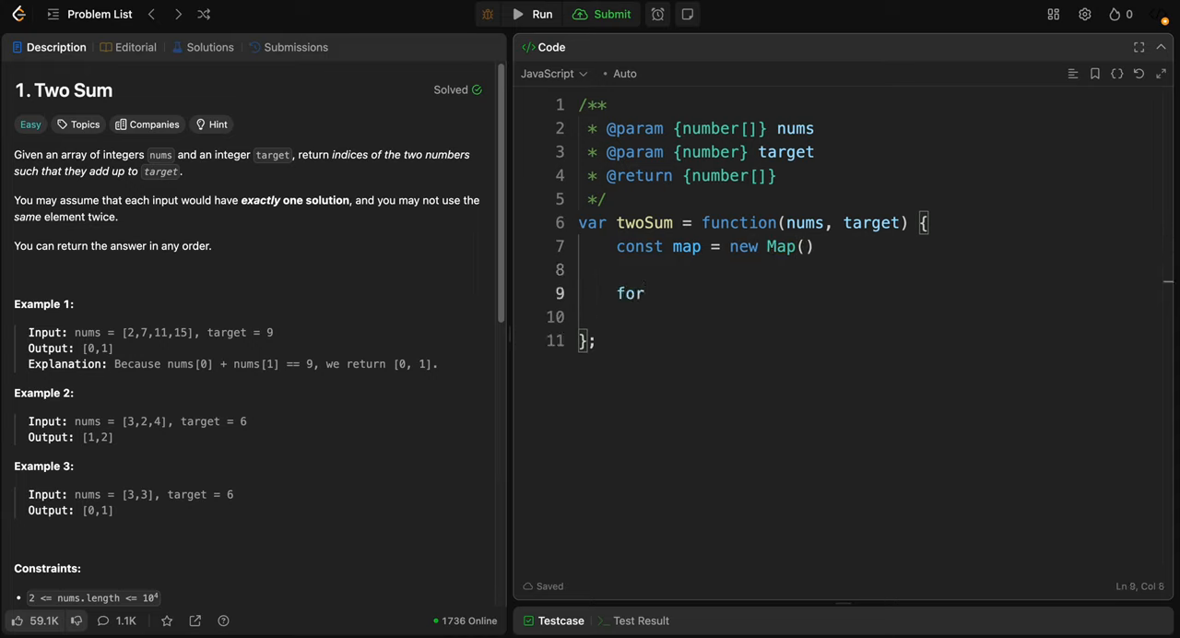
pyautogui.write('()')
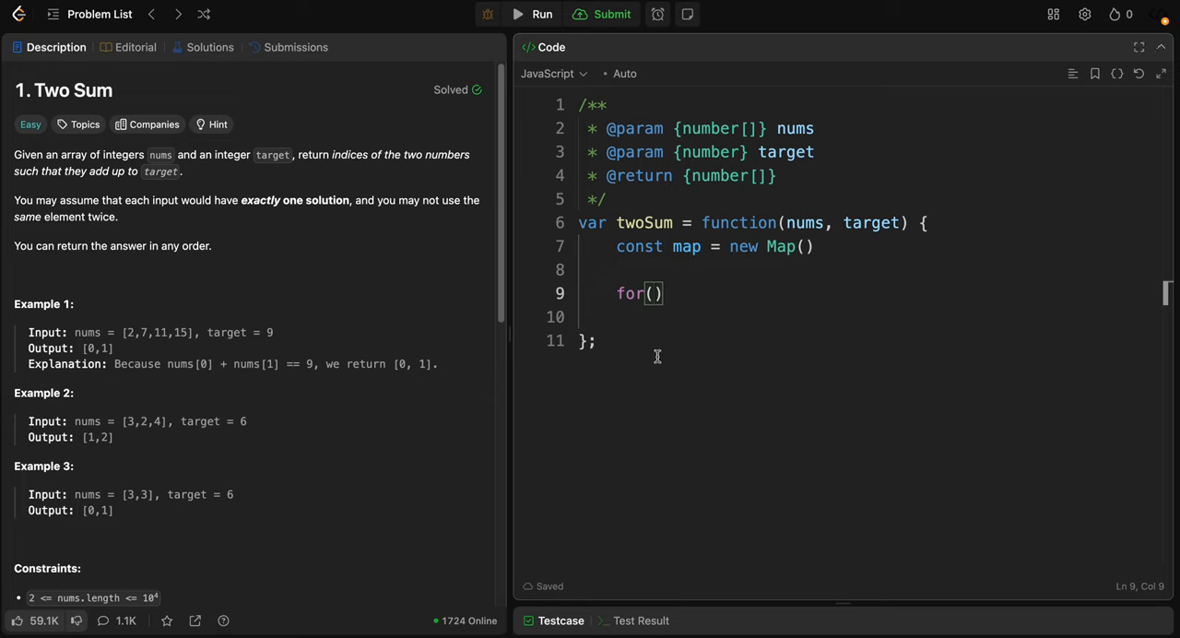
pyautogui.moveTo(657, 356)
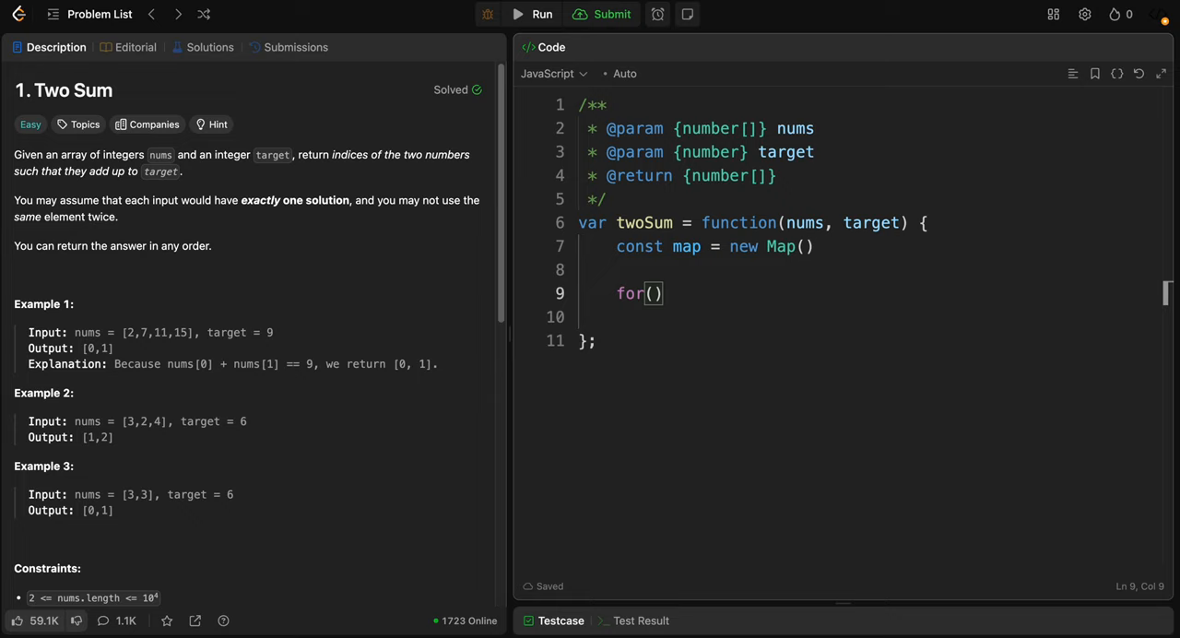
pyautogui.moveTo(976, 160)
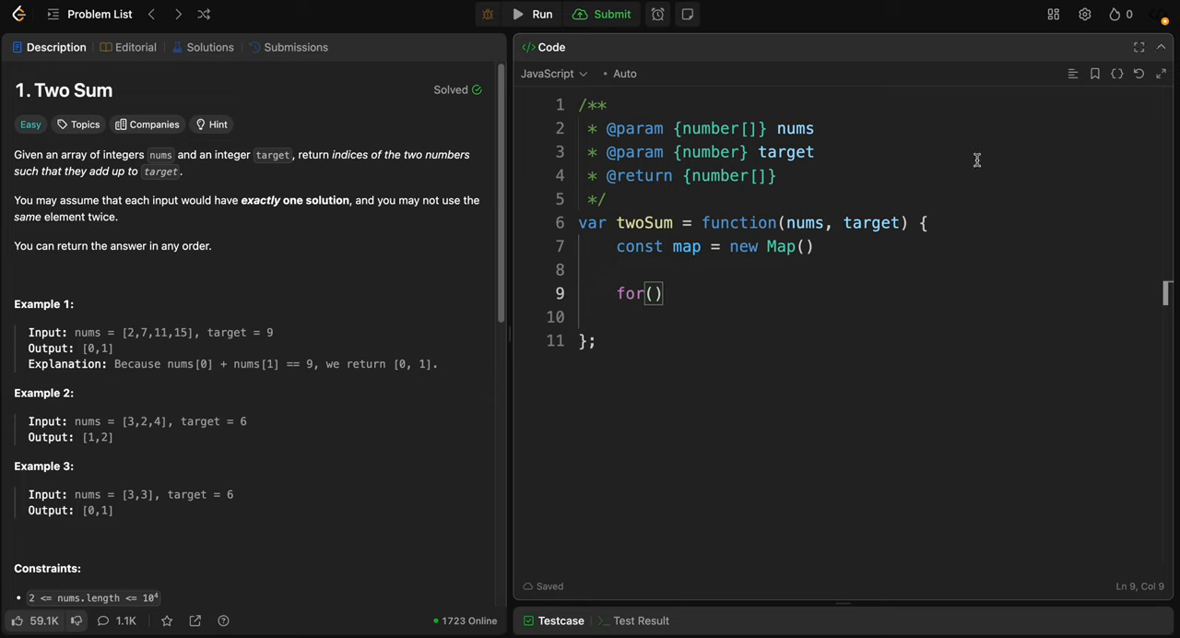
# Step: Fill the for header with let i = 0; i < nums.length; i++
pyautogui.write('let i')
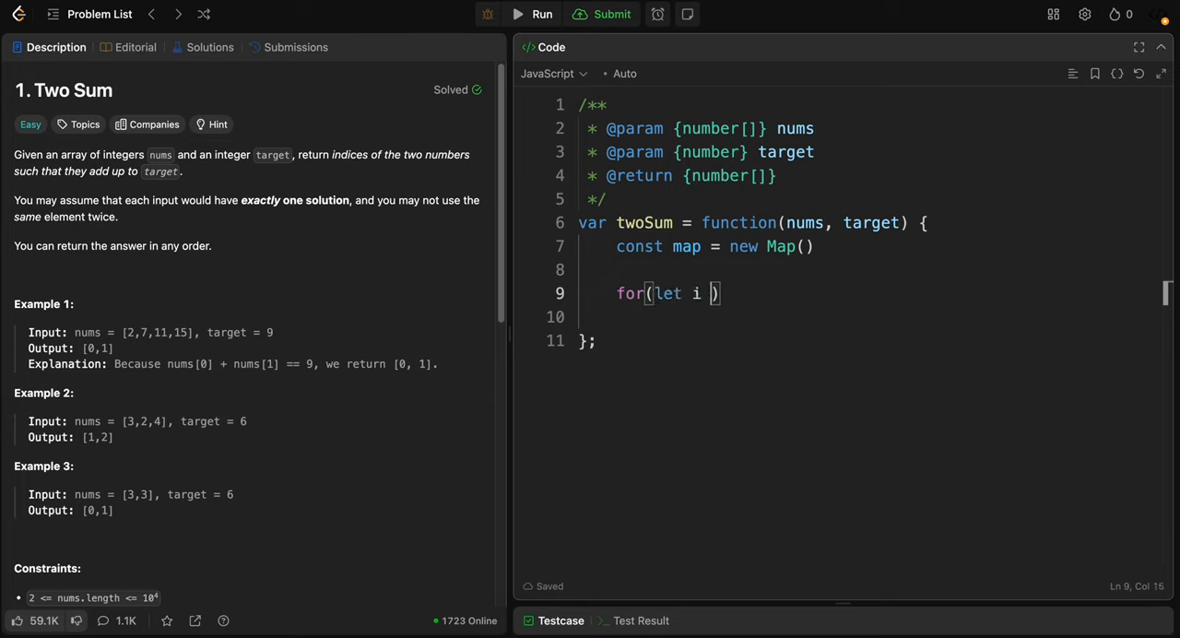
pyautogui.write('= 0')
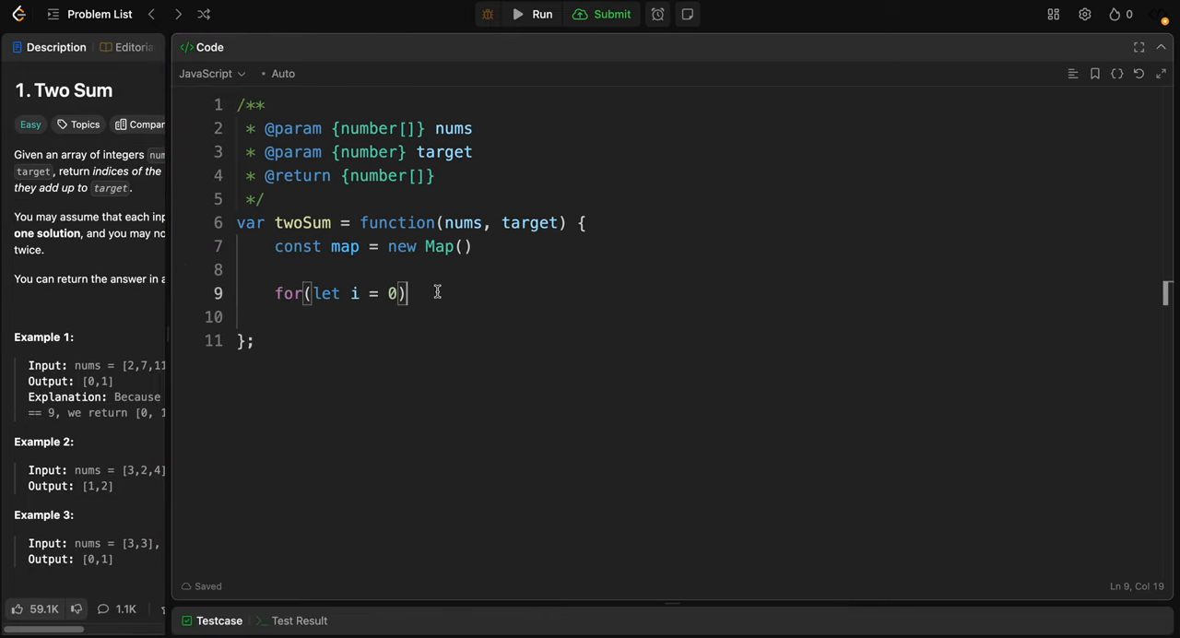
pyautogui.write('; i < nums')
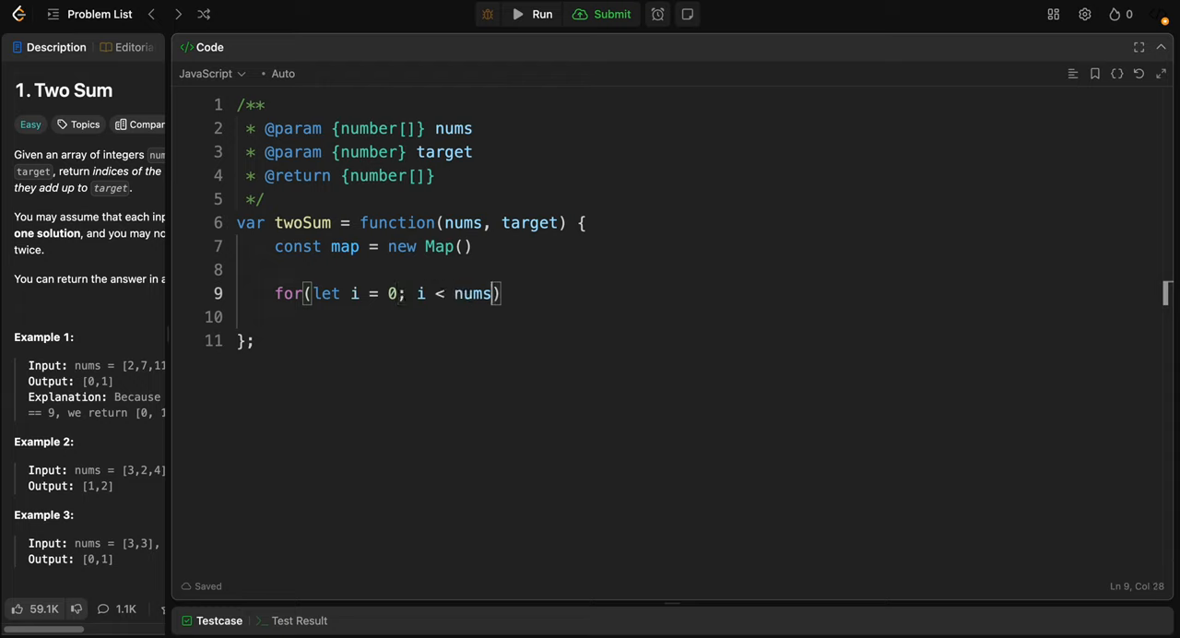
pyautogui.write('.')
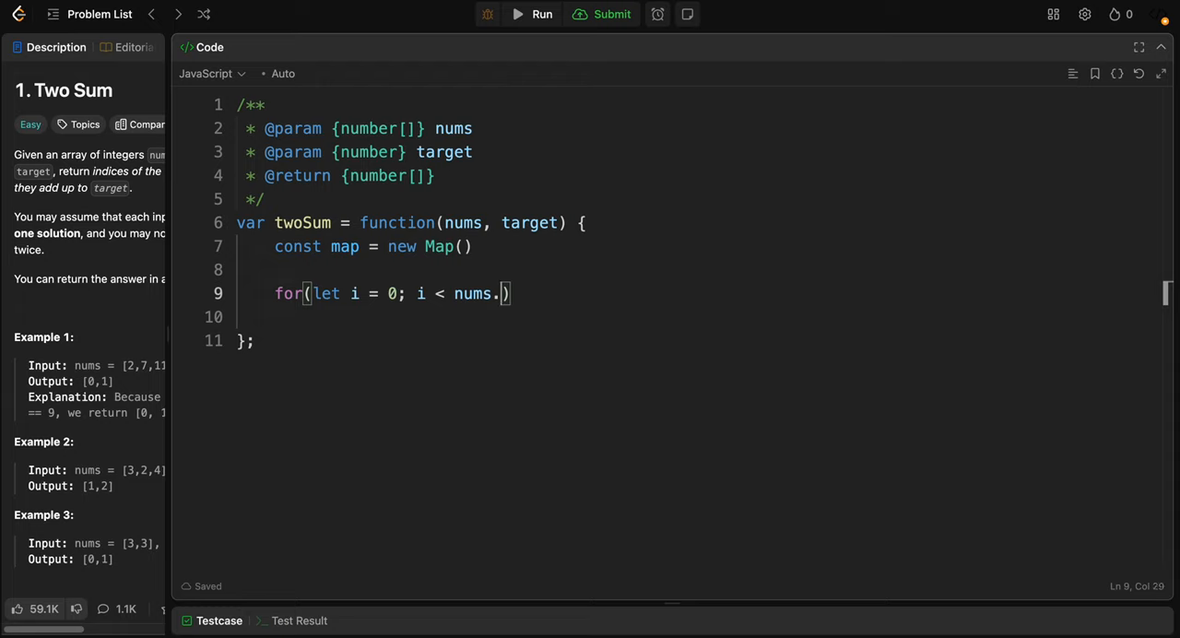
pyautogui.write('length; i++')
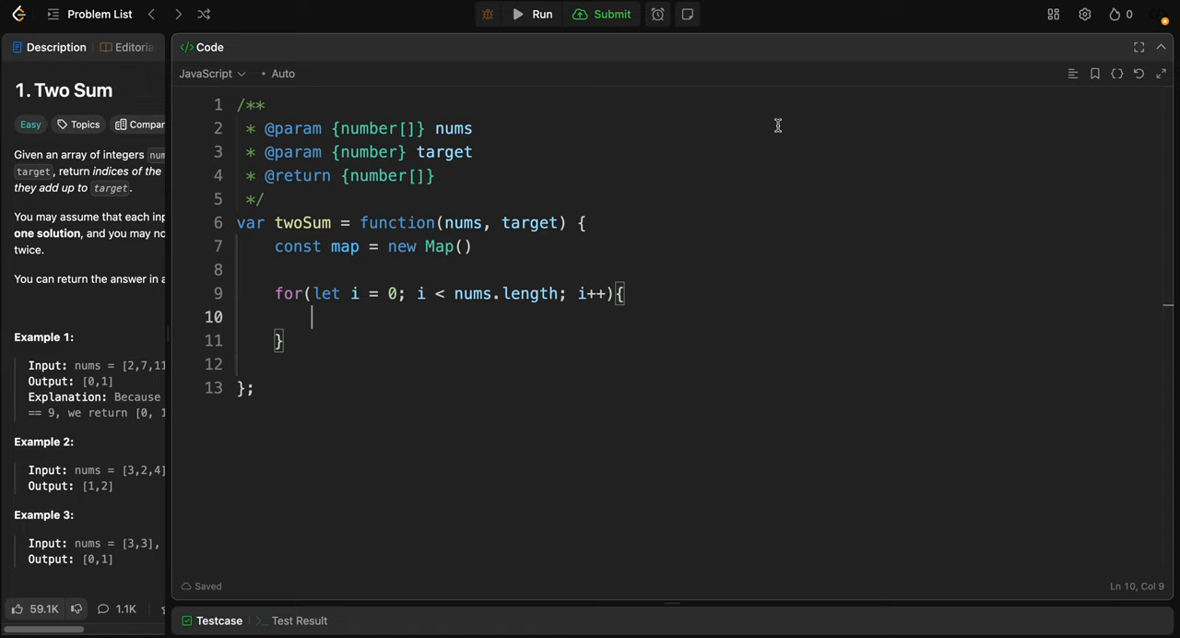
pyautogui.moveTo(400, 304)
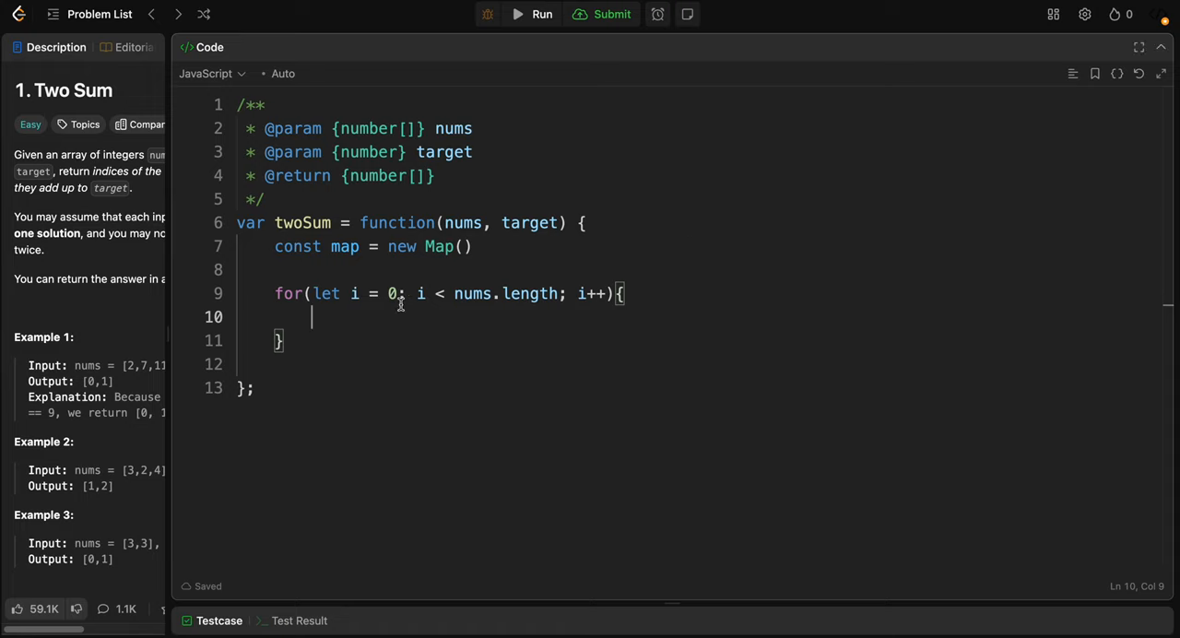
# Step: Add const complement = target - nums[i] in the loop body and highlight complement
pyautogui.write('cons')
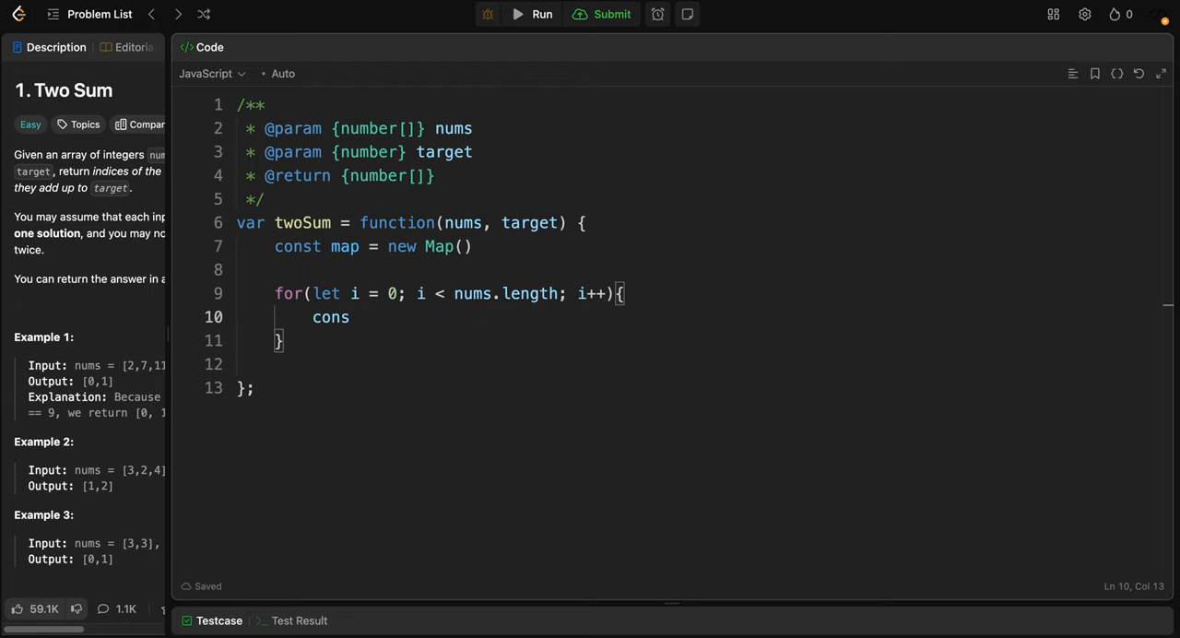
pyautogui.write('t')
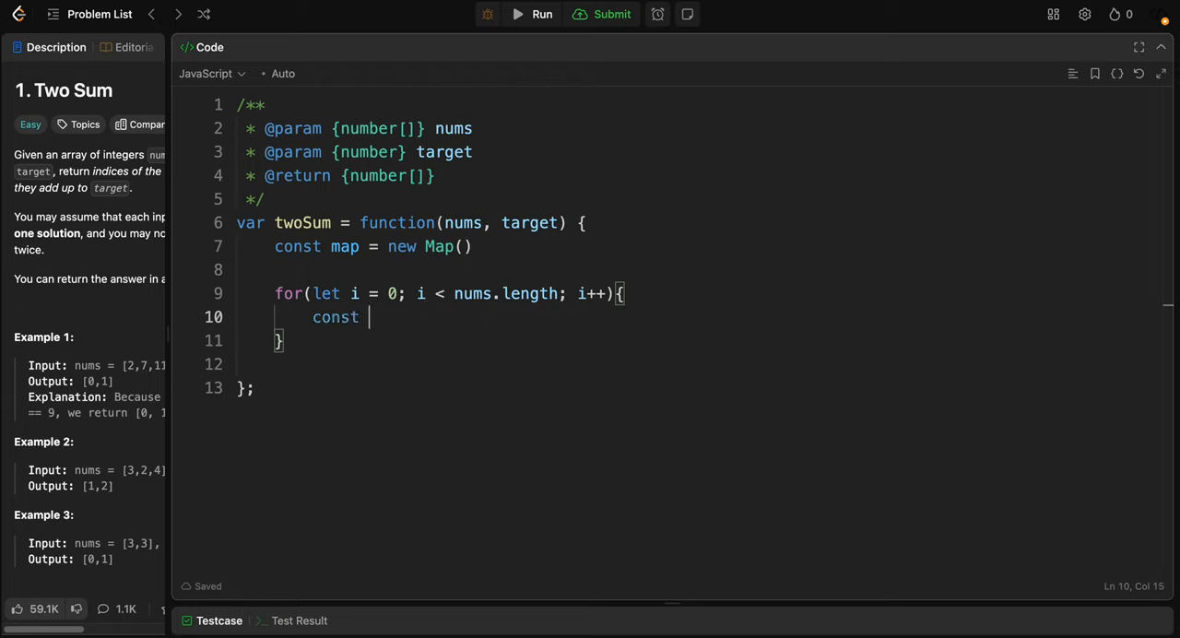
pyautogui.write('comp')
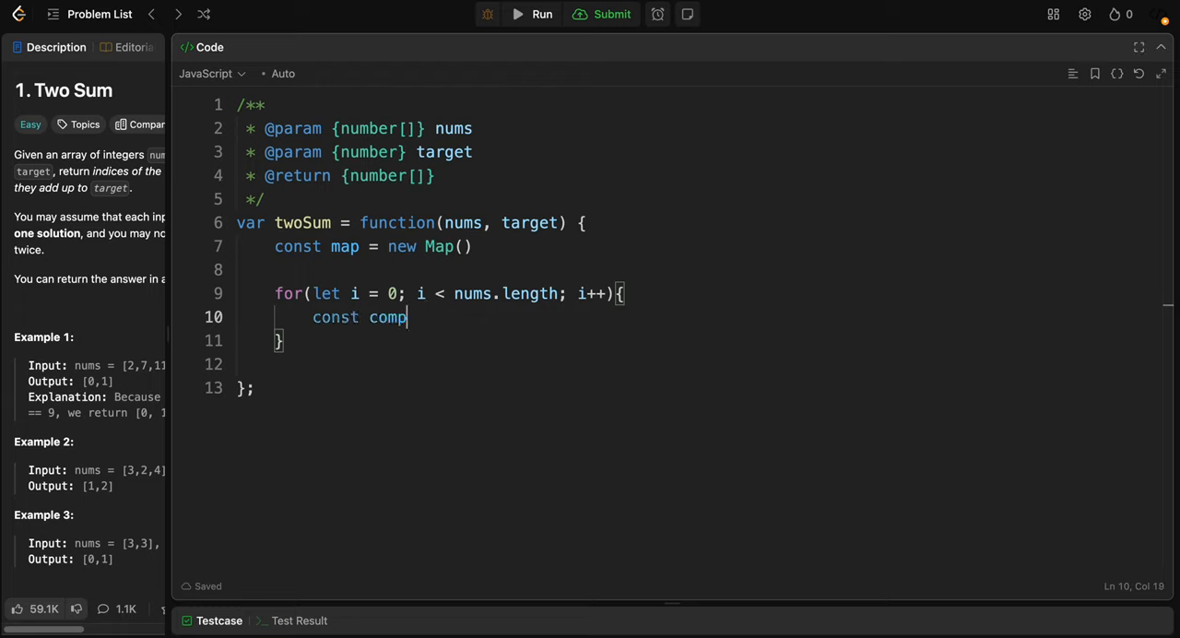
pyautogui.write('lement =')
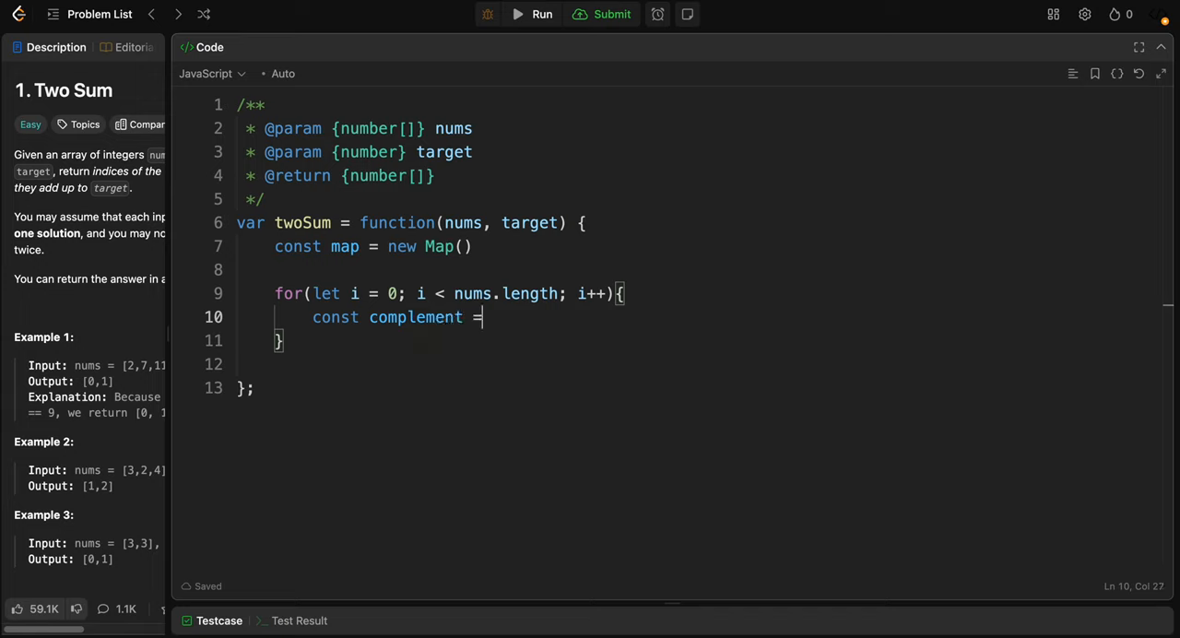
pyautogui.write('t')
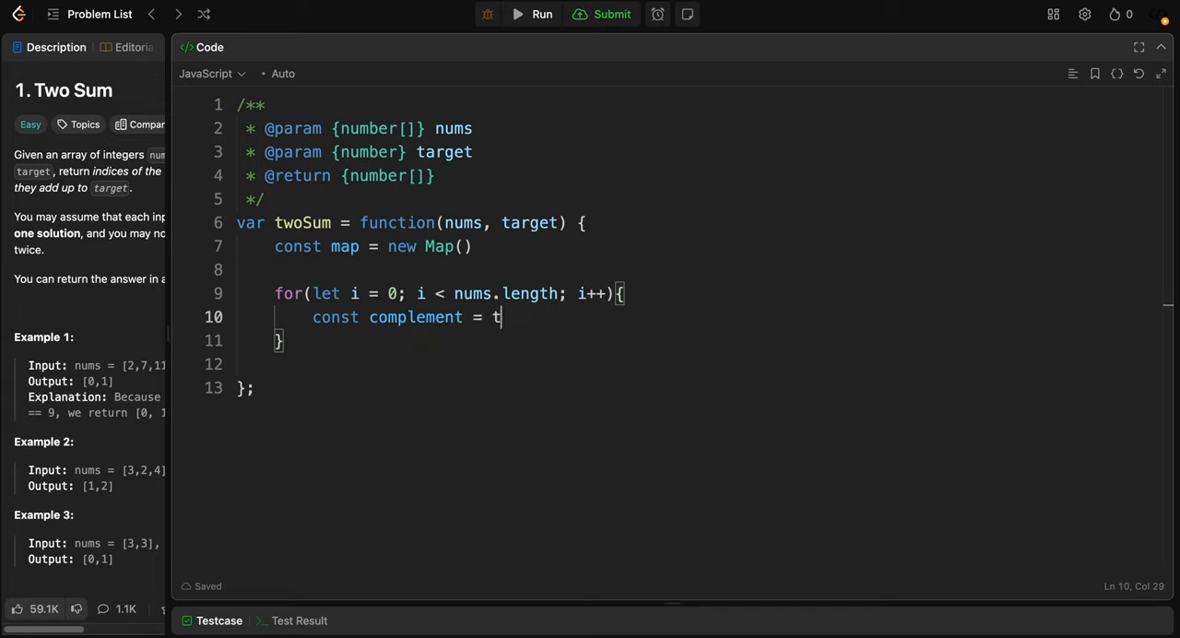
pyautogui.write('arget')
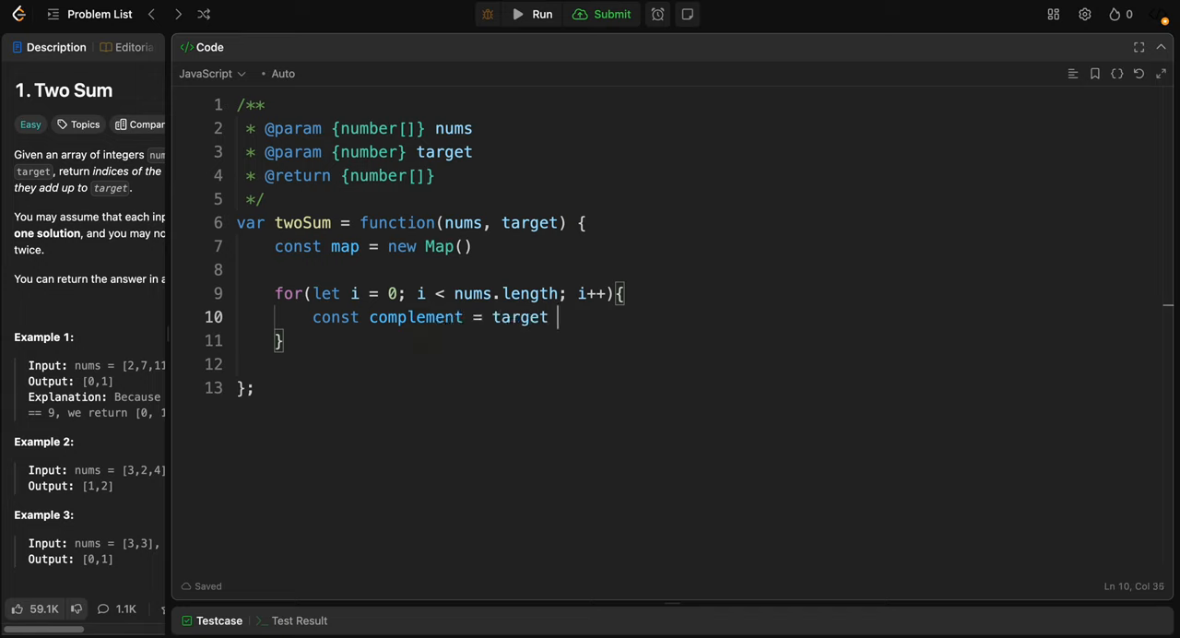
pyautogui.write('-')
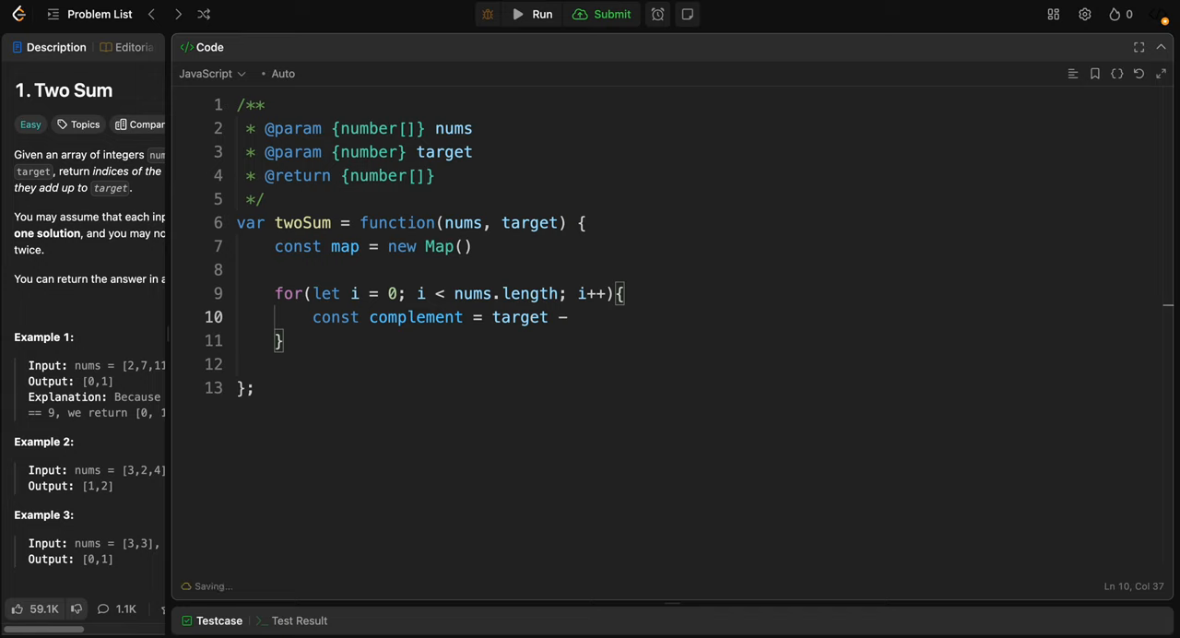
pyautogui.write('nums]')
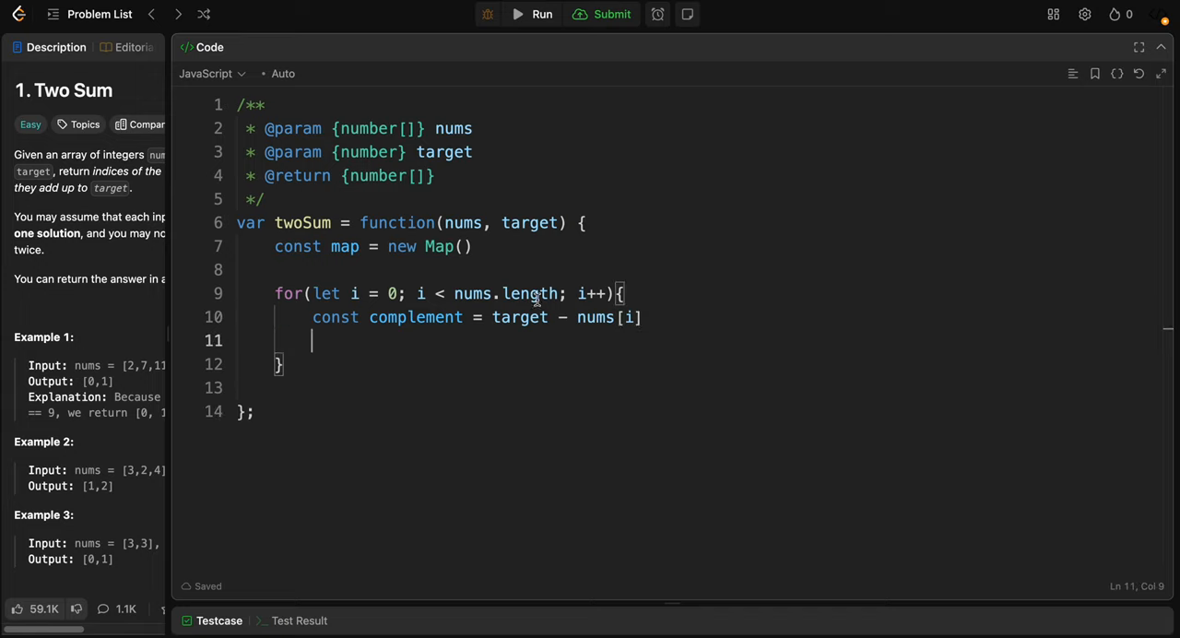
pyautogui.doubleClick(415, 317)
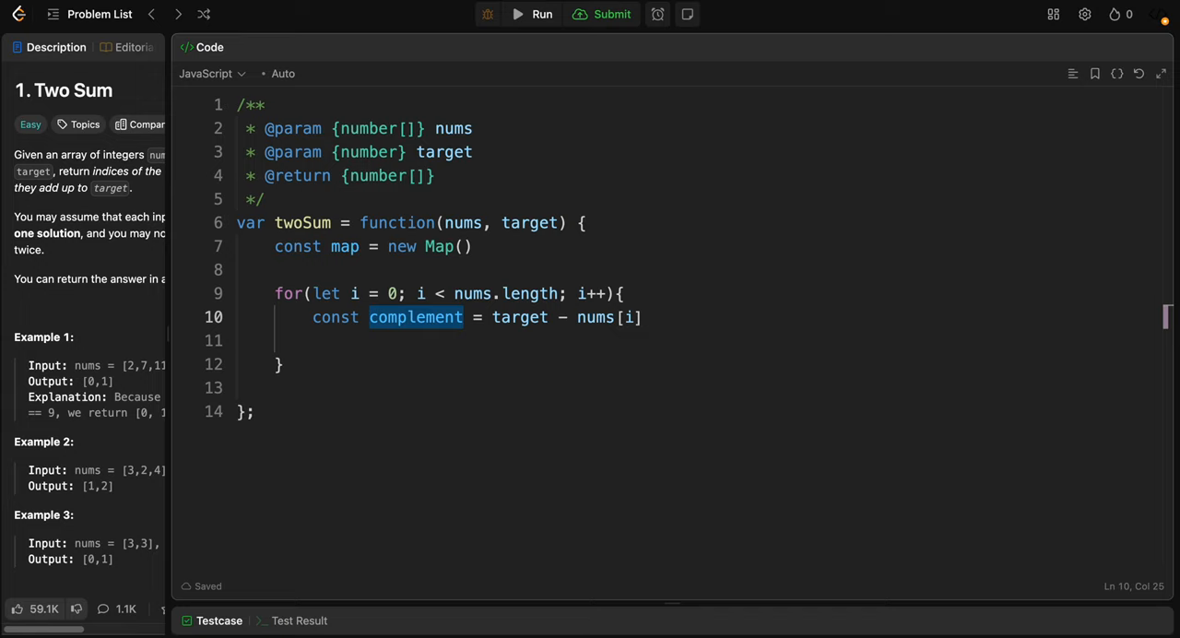
pyautogui.moveTo(695, 323)
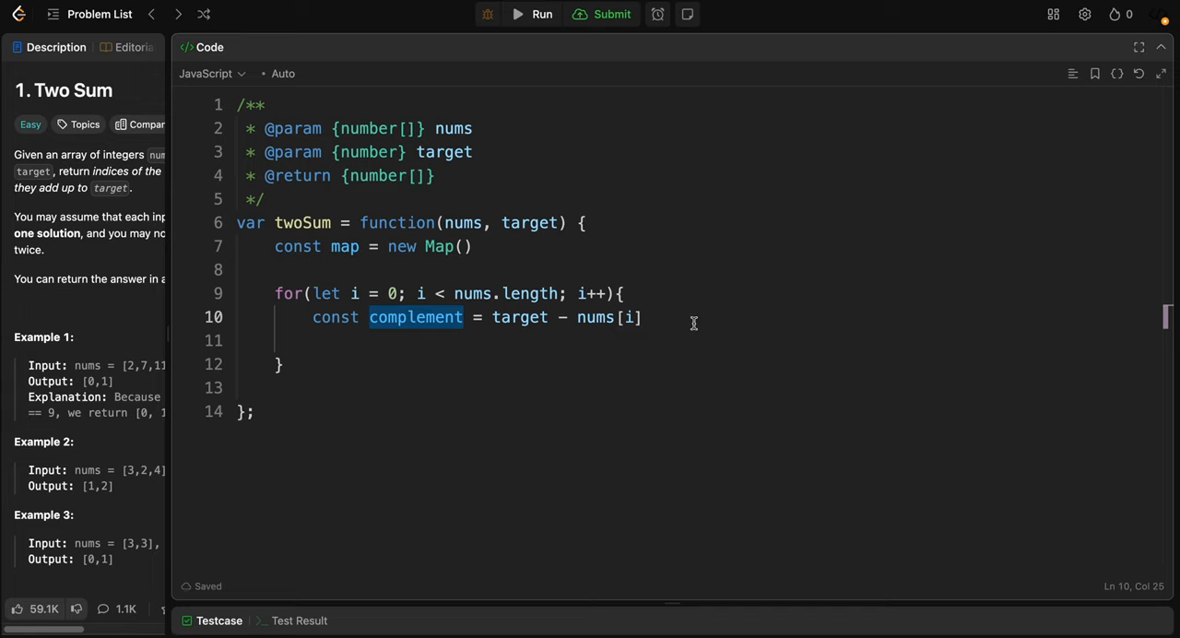
# Step: Open an if (map.has(complement)) block inside the loop
pyautogui.write('if')
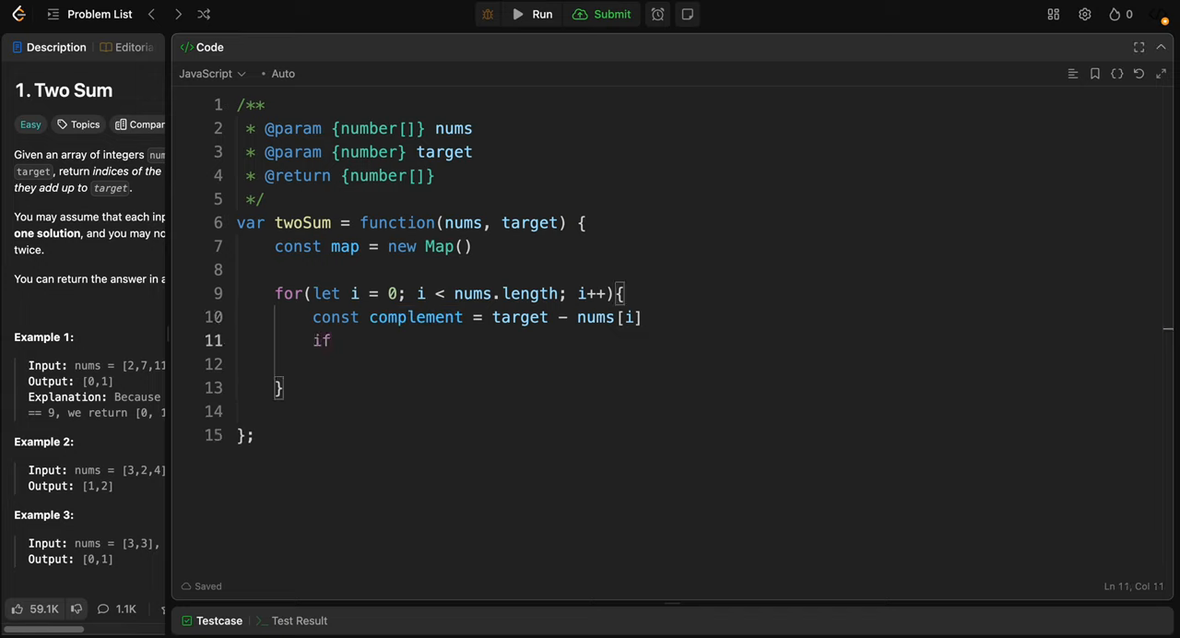
pyautogui.write('()')
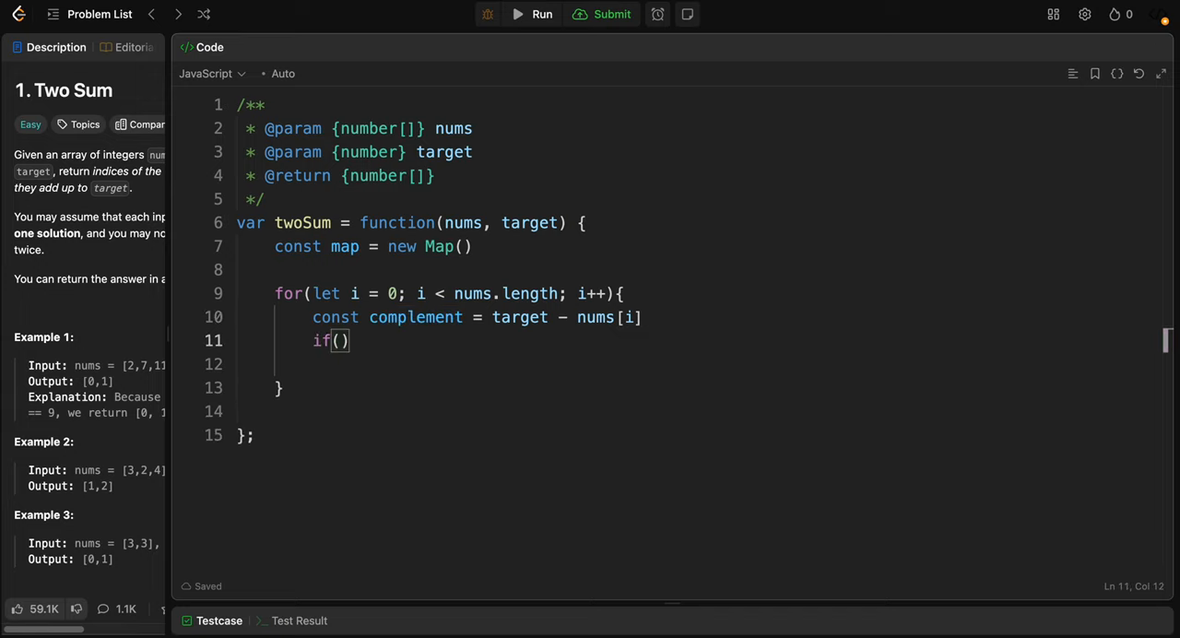
pyautogui.write('ma')
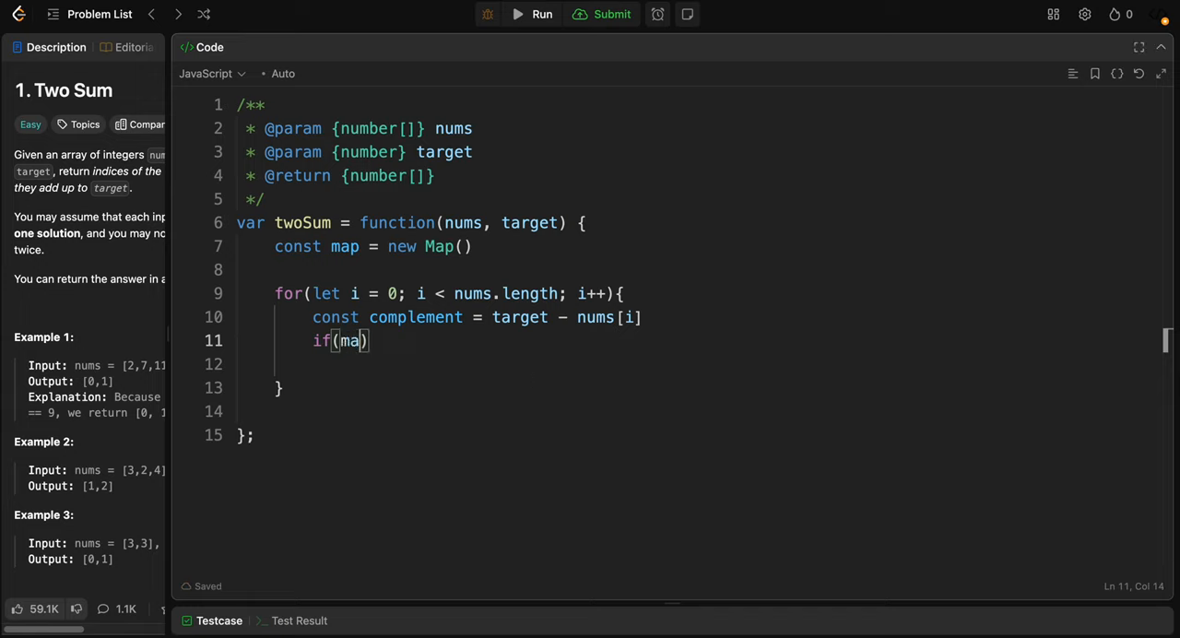
pyautogui.write('p.has(')
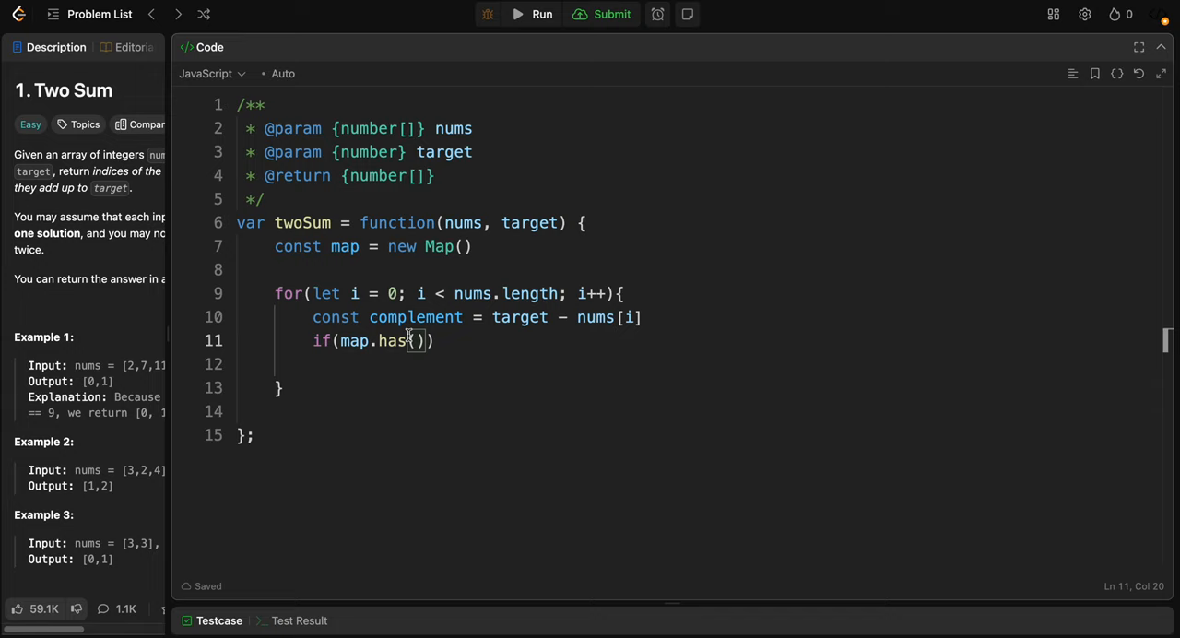
pyautogui.write('complement')
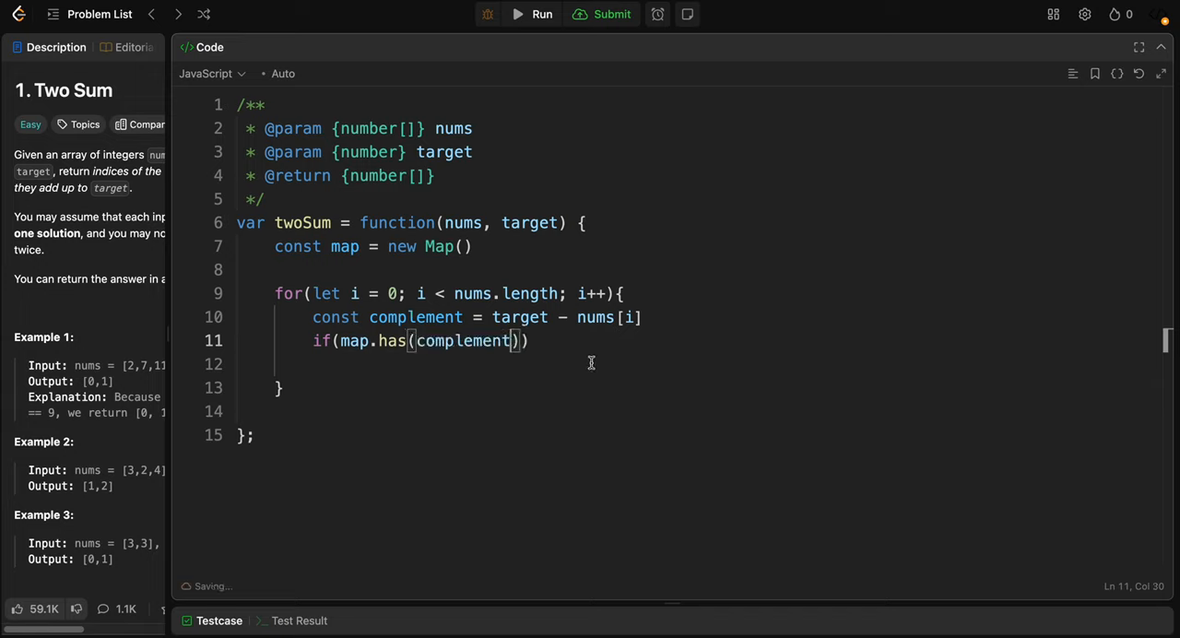
pyautogui.write('{')
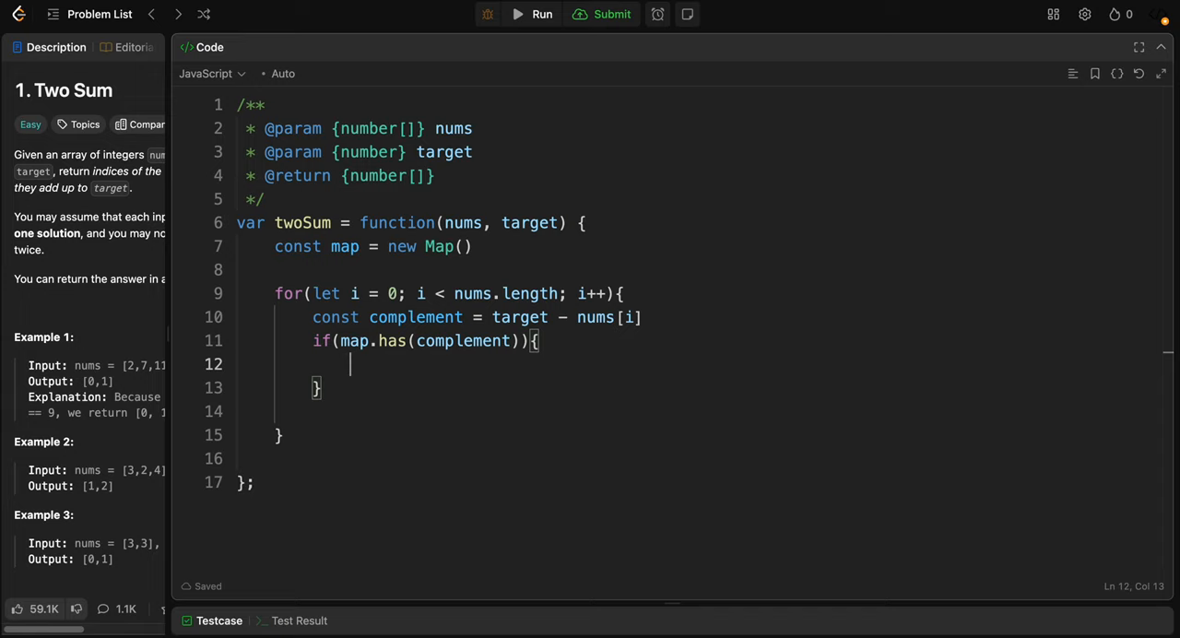
# Step: Return [map.get(complement), i] from inside the if block
pyautogui.write('retur')
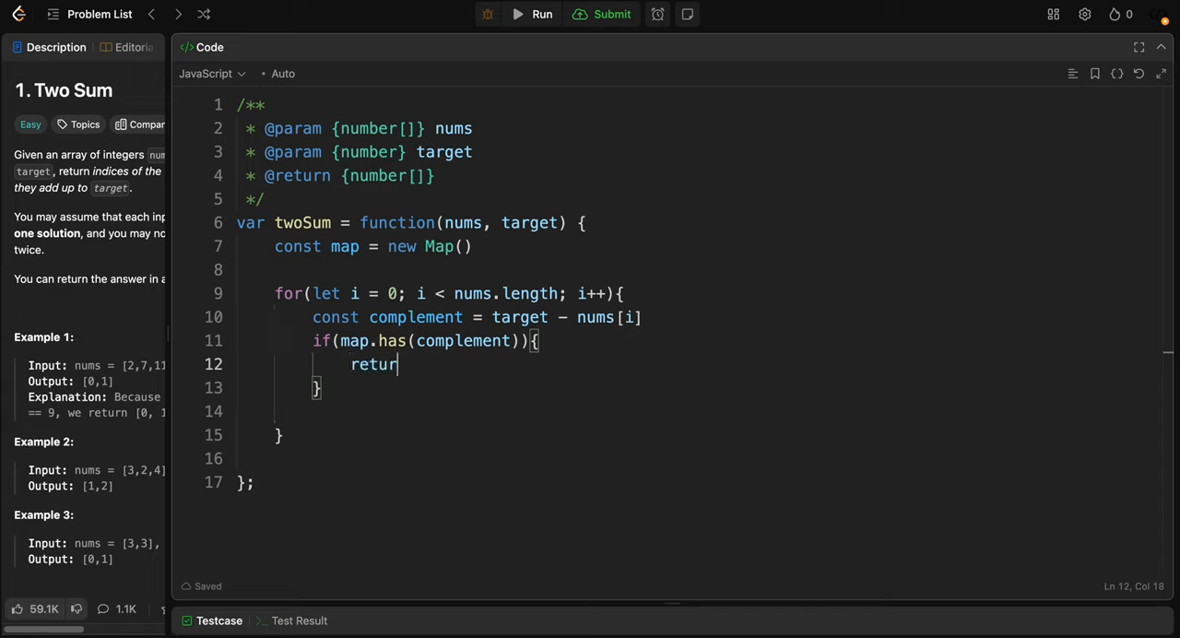
pyautogui.write('[]')
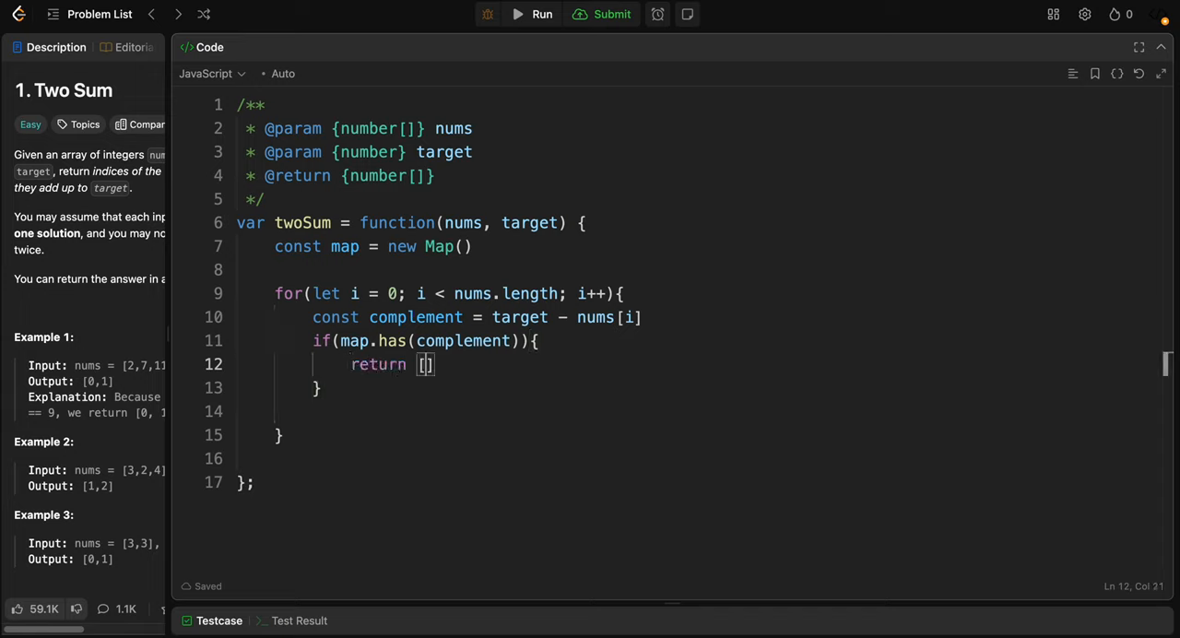
pyautogui.write('i')
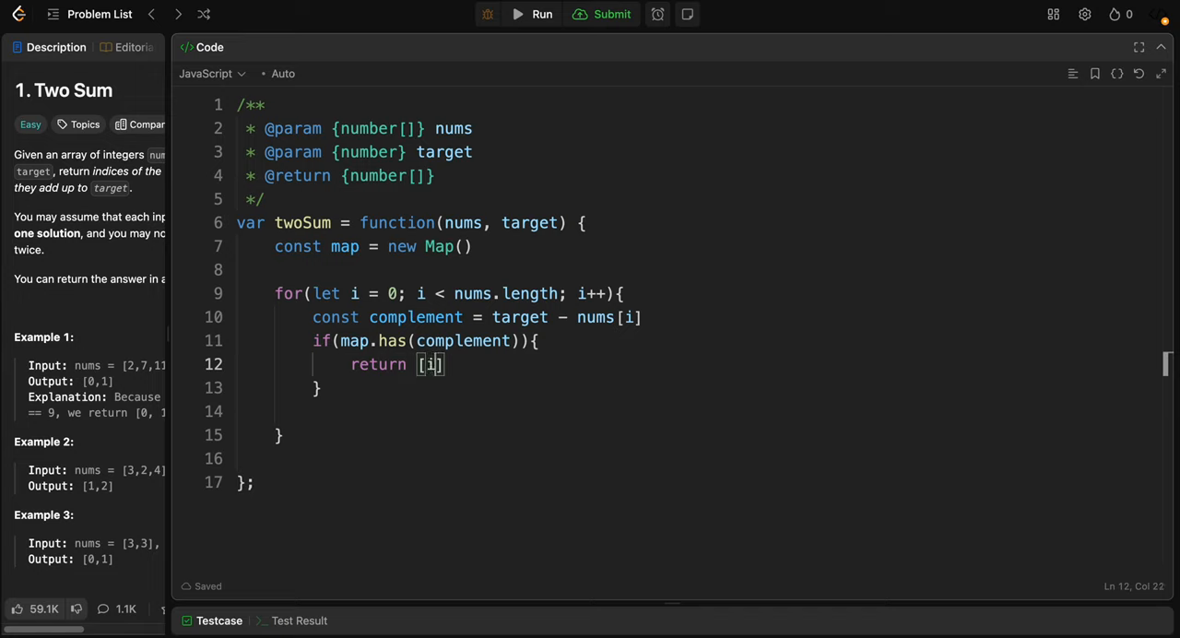
pyautogui.write(',')
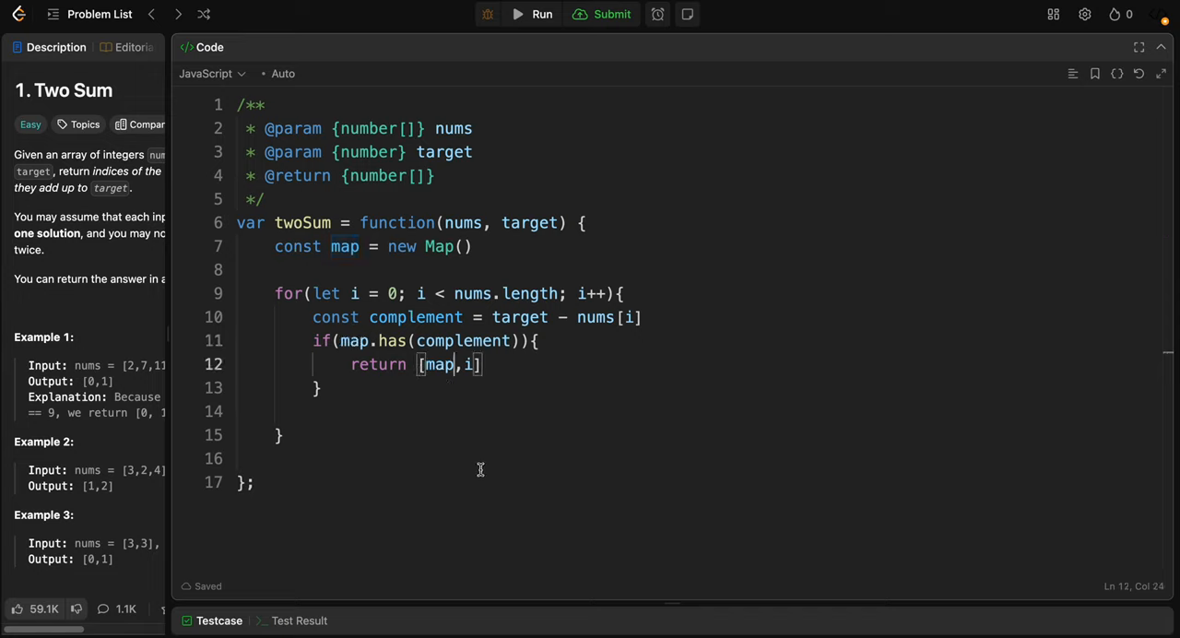
pyautogui.write('.')
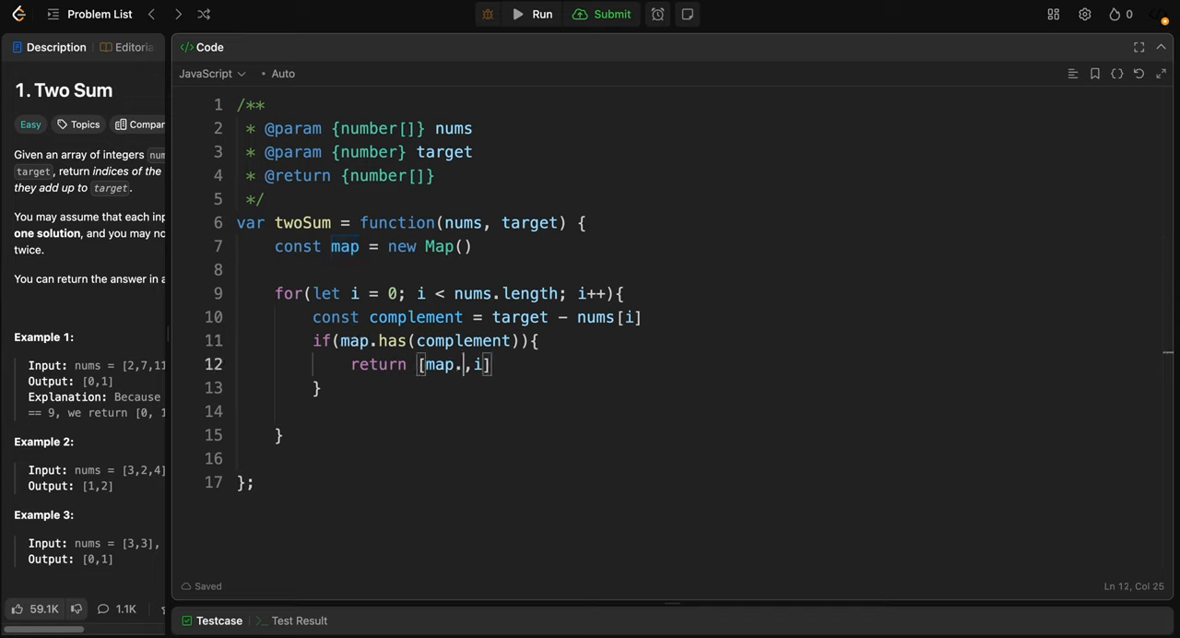
pyautogui.write('get')
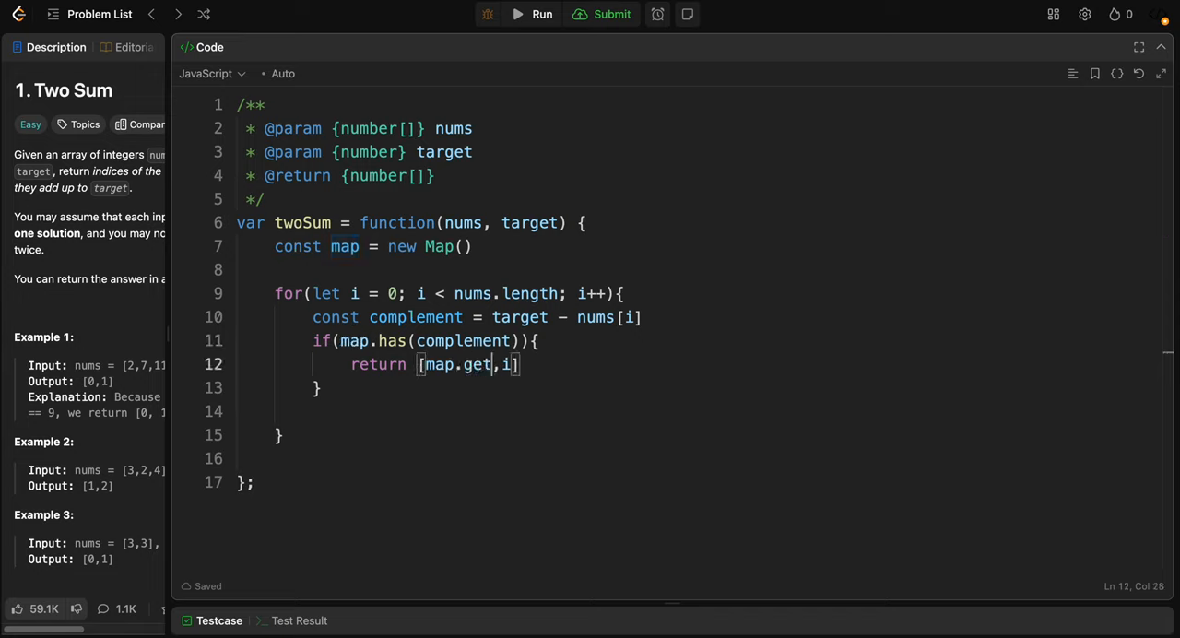
pyautogui.write('(')
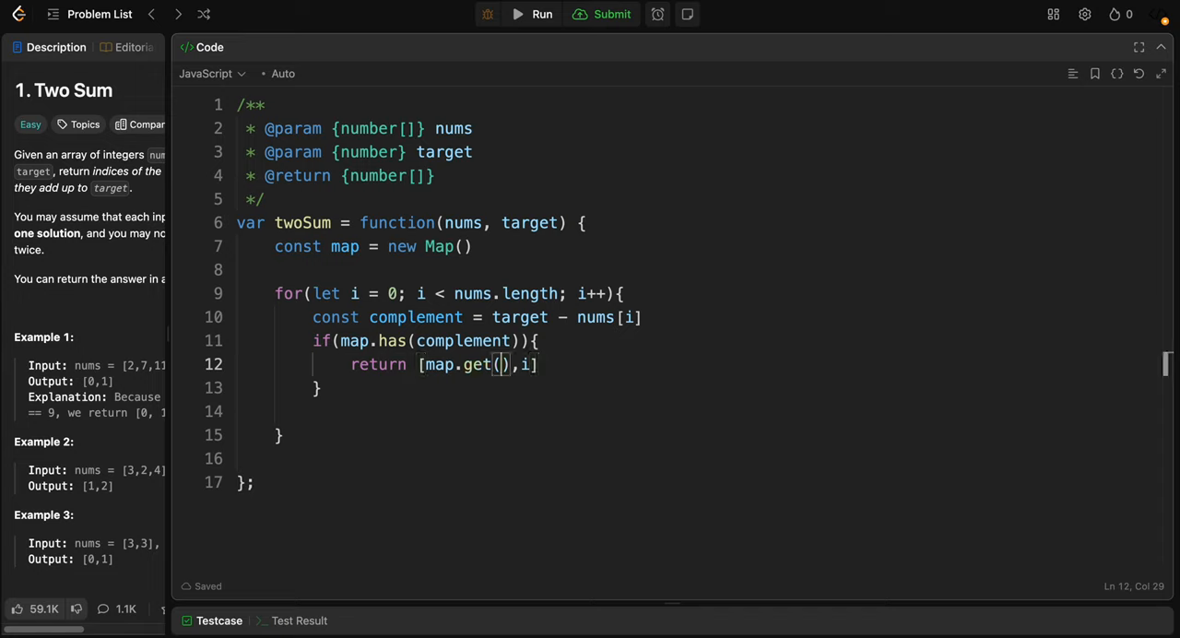
pyautogui.doubleClick(462, 340)
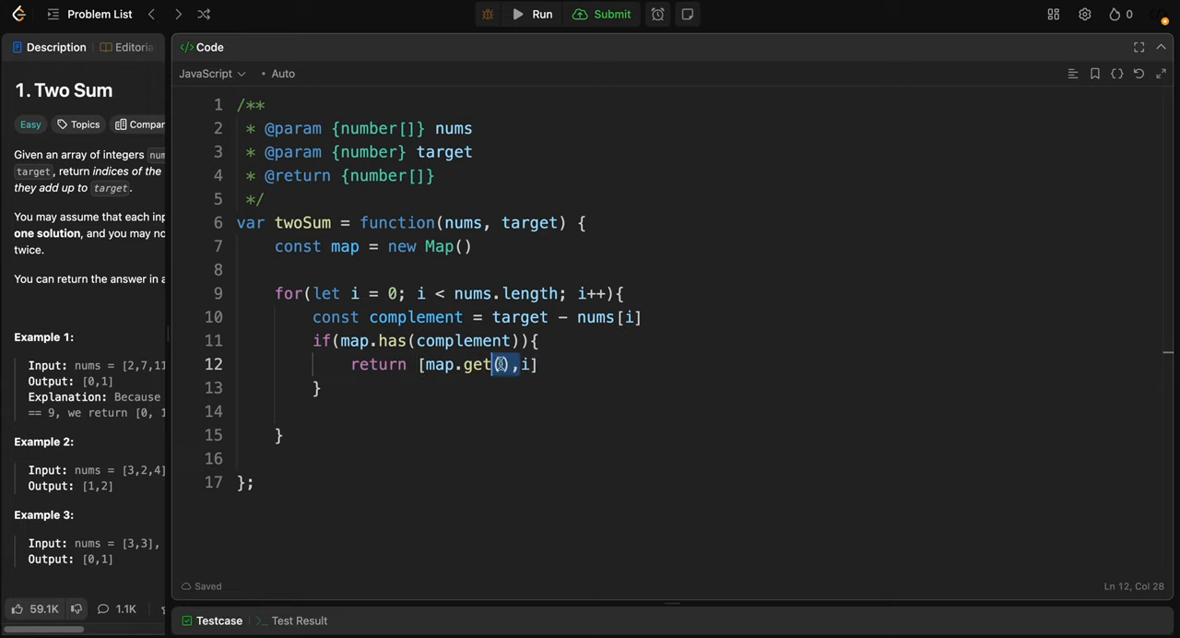
pyautogui.write('complement')
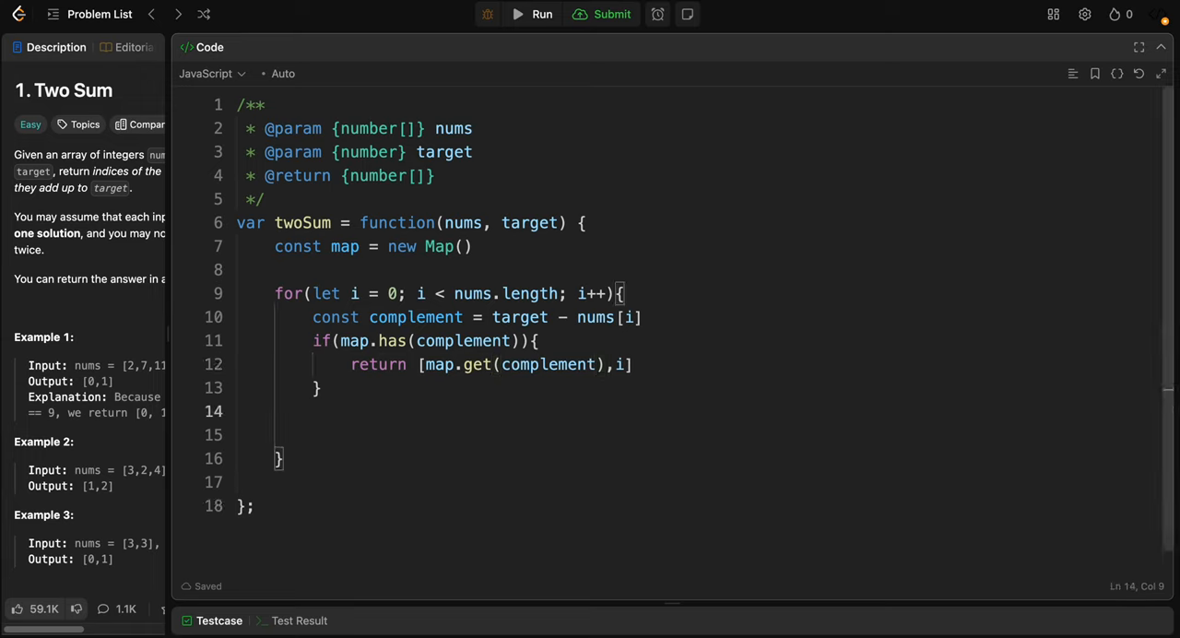
# Step: Below the if block, record each number's index with map.set(nums[i], i)
pyautogui.write('sto')
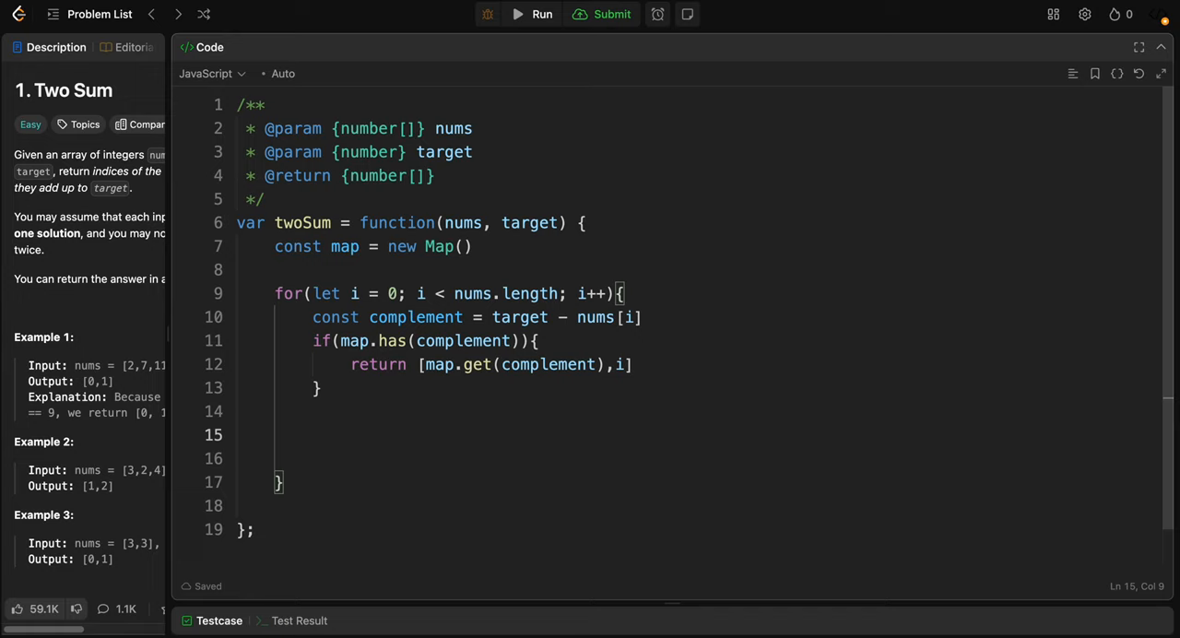
pyautogui.write('map.set(')
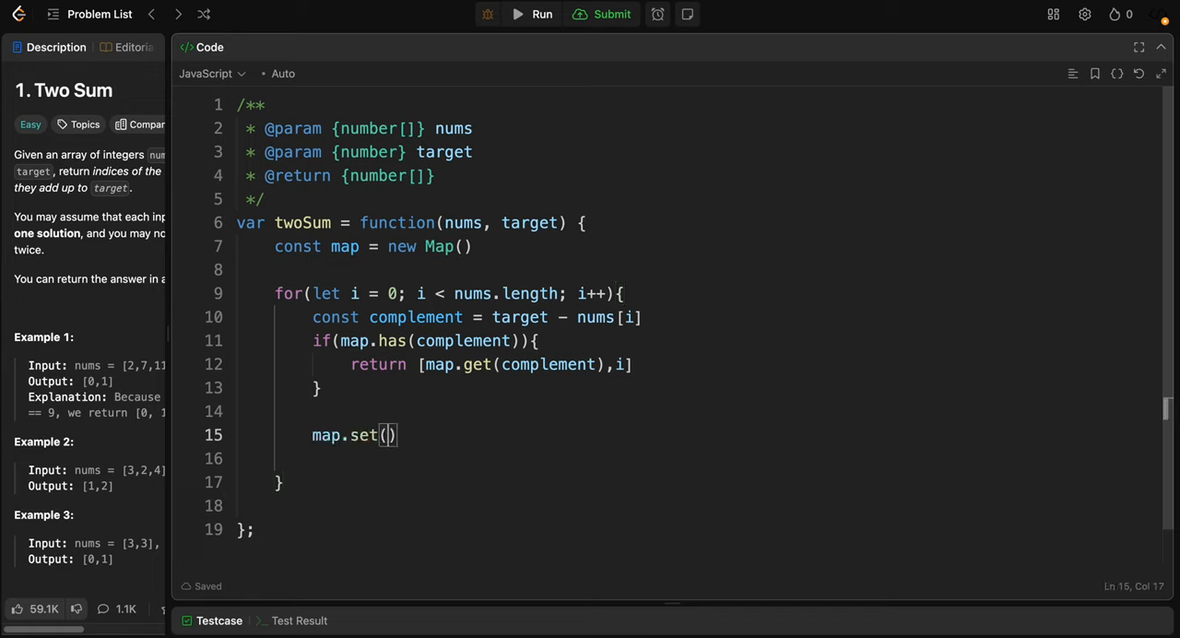
pyautogui.write('nums[i]')
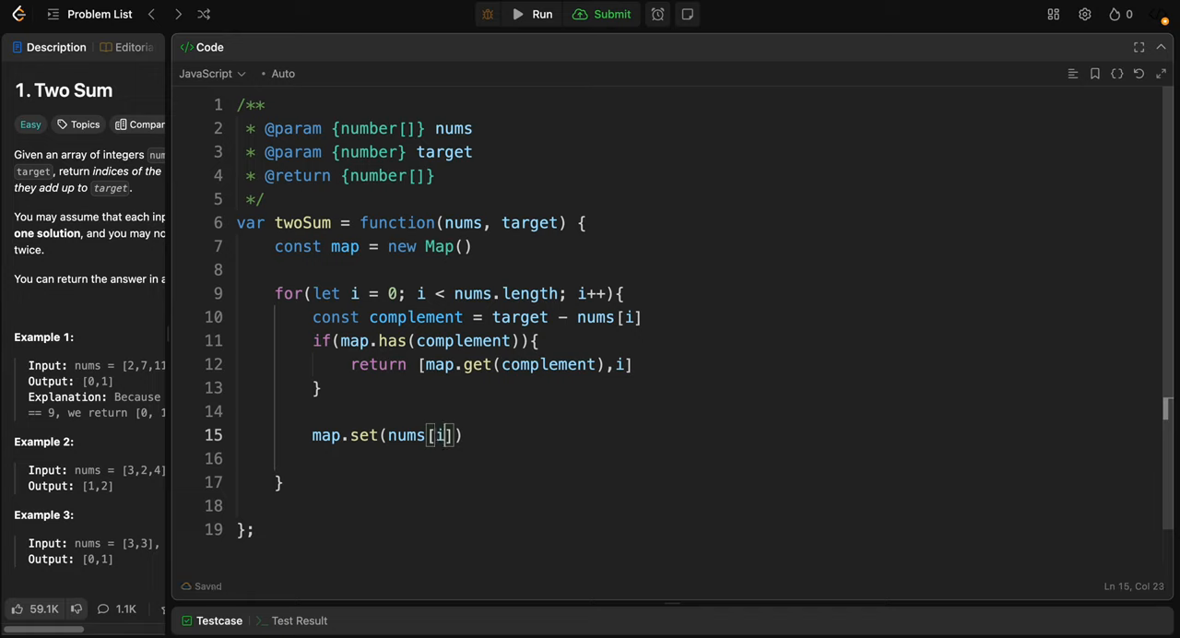
pyautogui.write(', i')
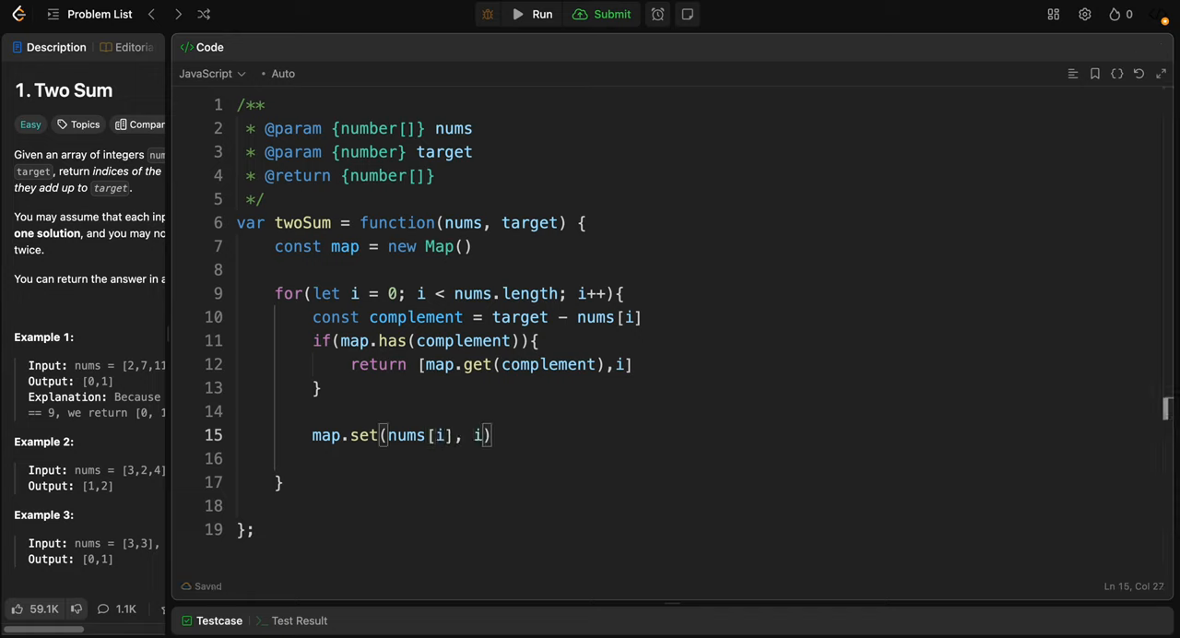
pyautogui.moveTo(560, 378)
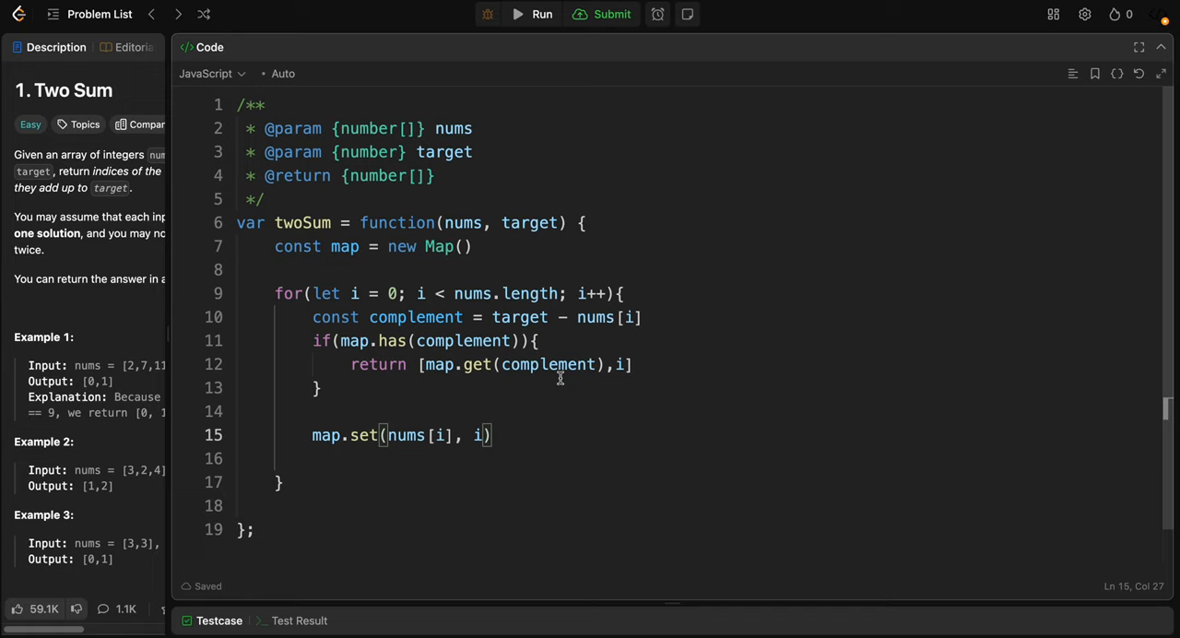
pyautogui.moveTo(370, 352)
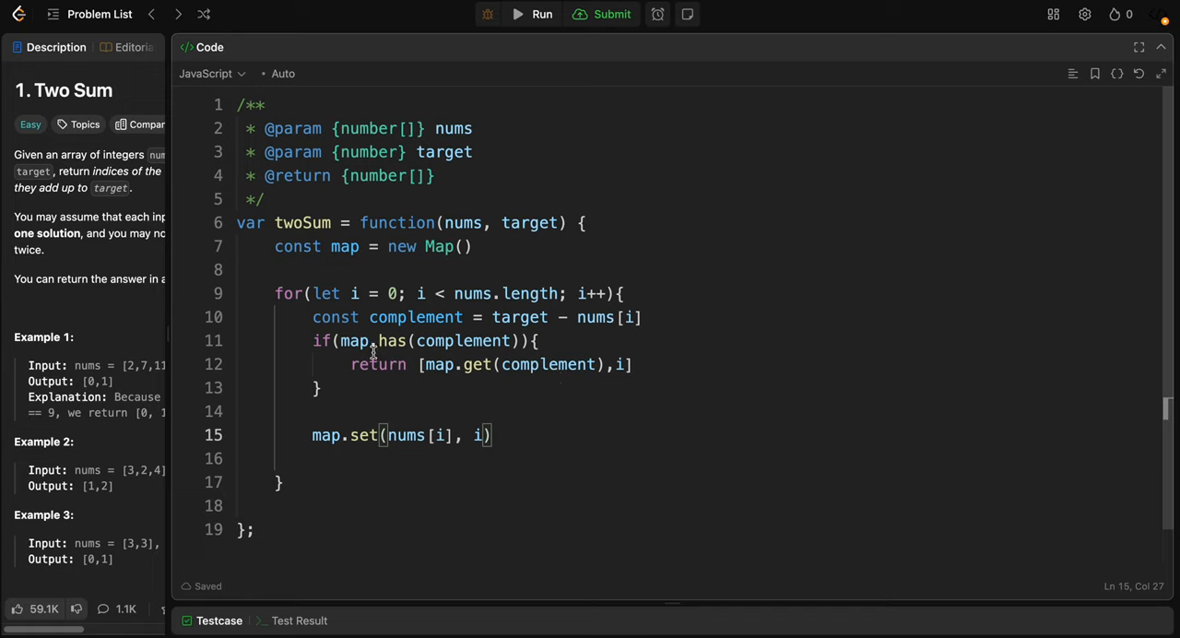
pyautogui.moveTo(1136, 42)
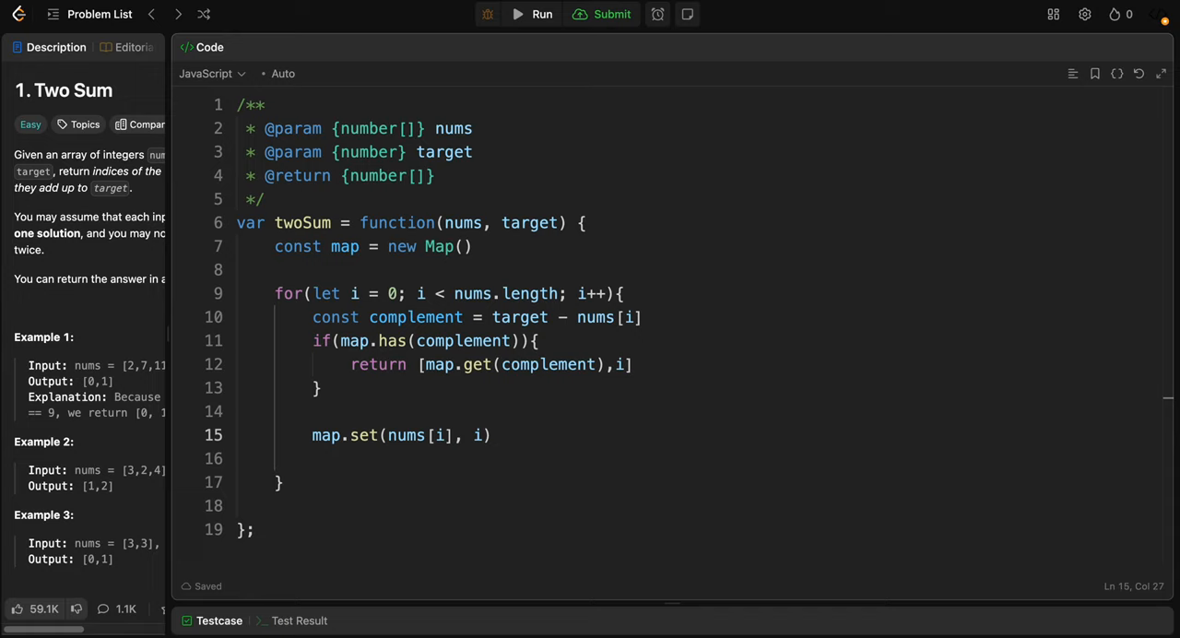
pyautogui.click(580, 222)
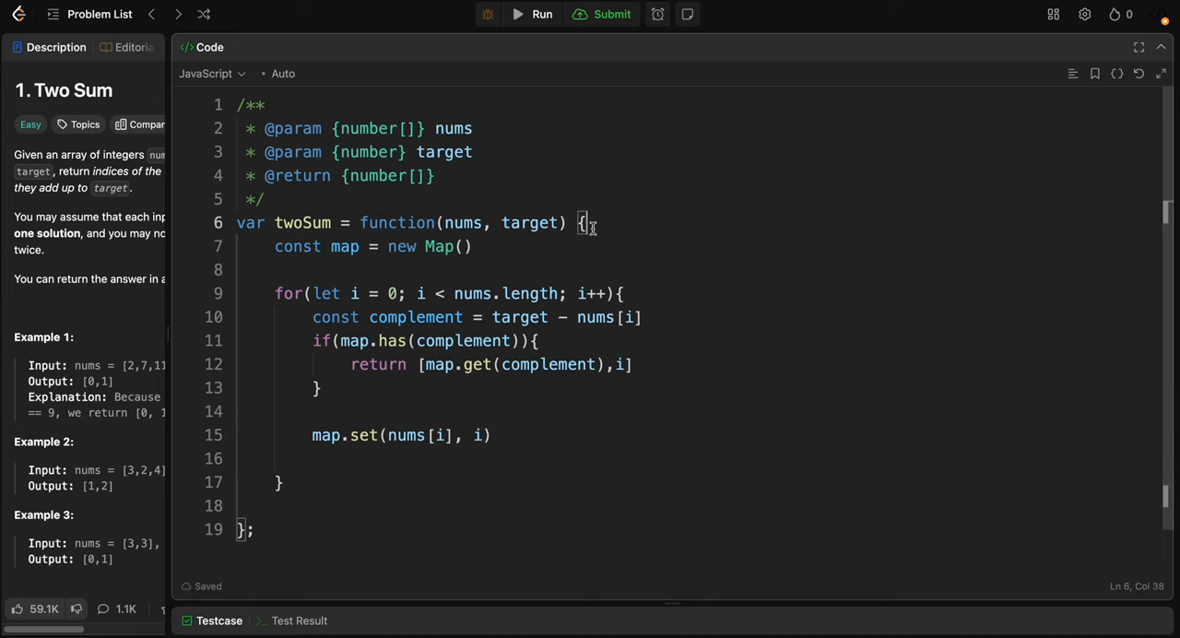
# Step: Submit the solution and add a comment with Example 1: nums = [2, 7, 11, 15], target = 9
pyautogui.click(611, 14)
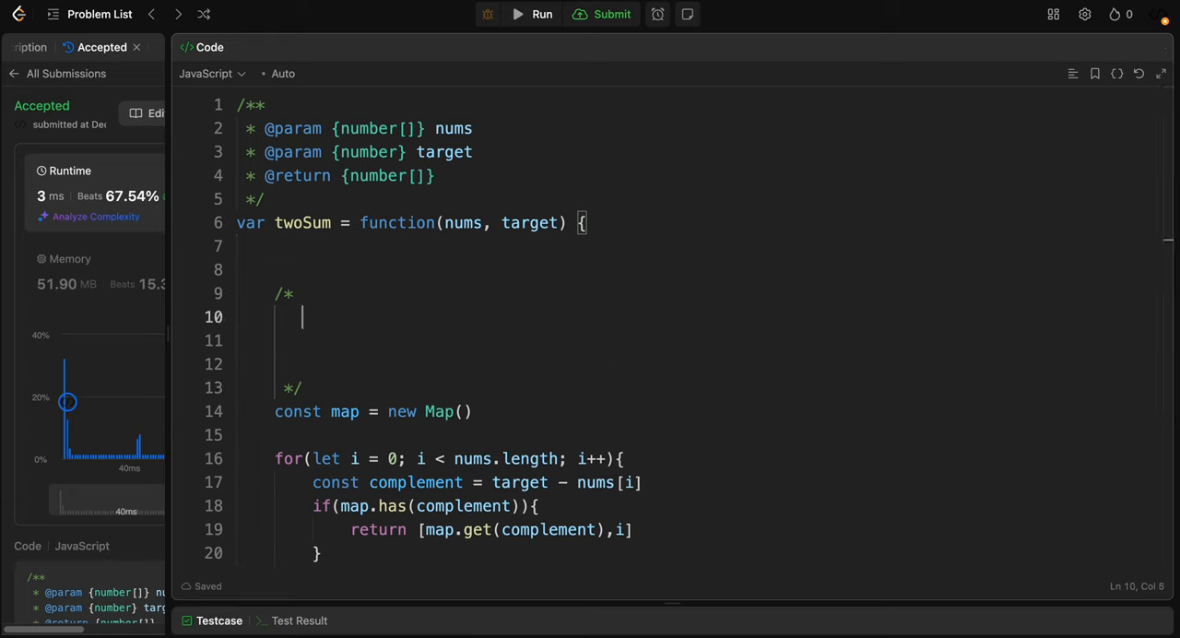
pyautogui.write('- **Example 1**: `nums = [2, 7, 11, 15]`, `target = 9`')
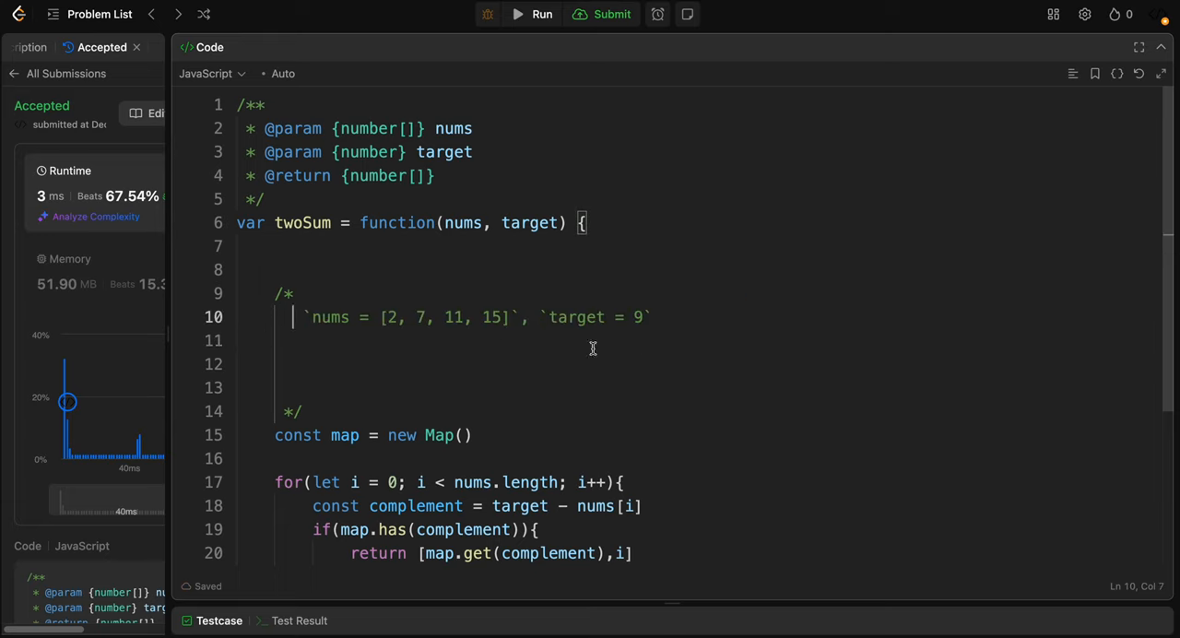
pyautogui.moveTo(427, 231)
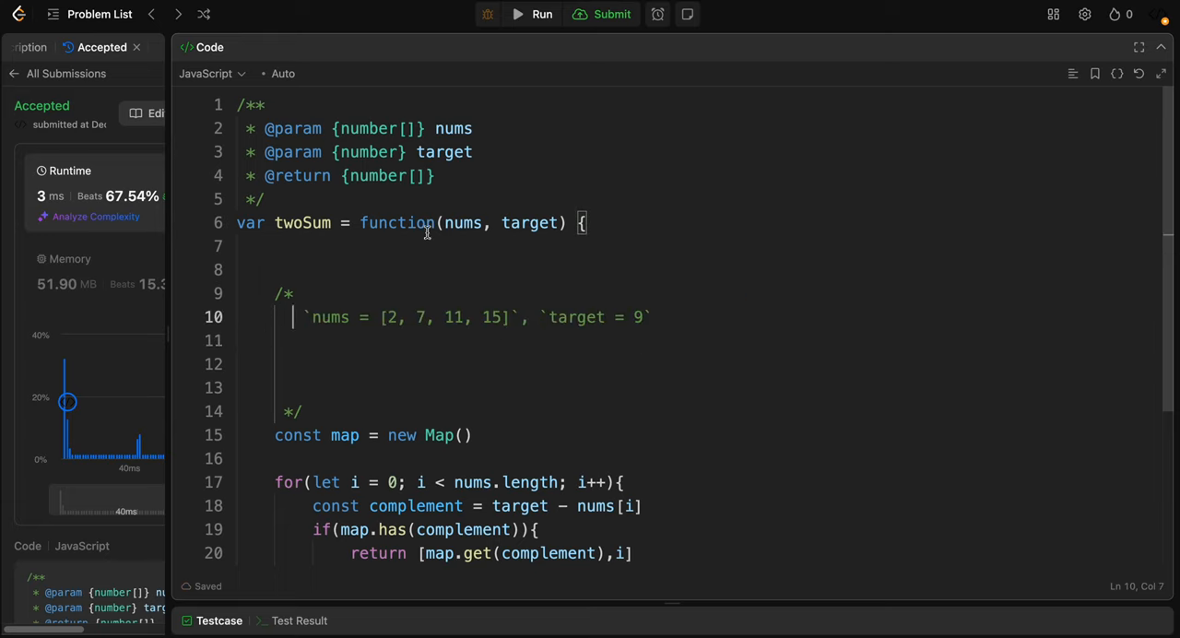
pyautogui.moveTo(549, 338)
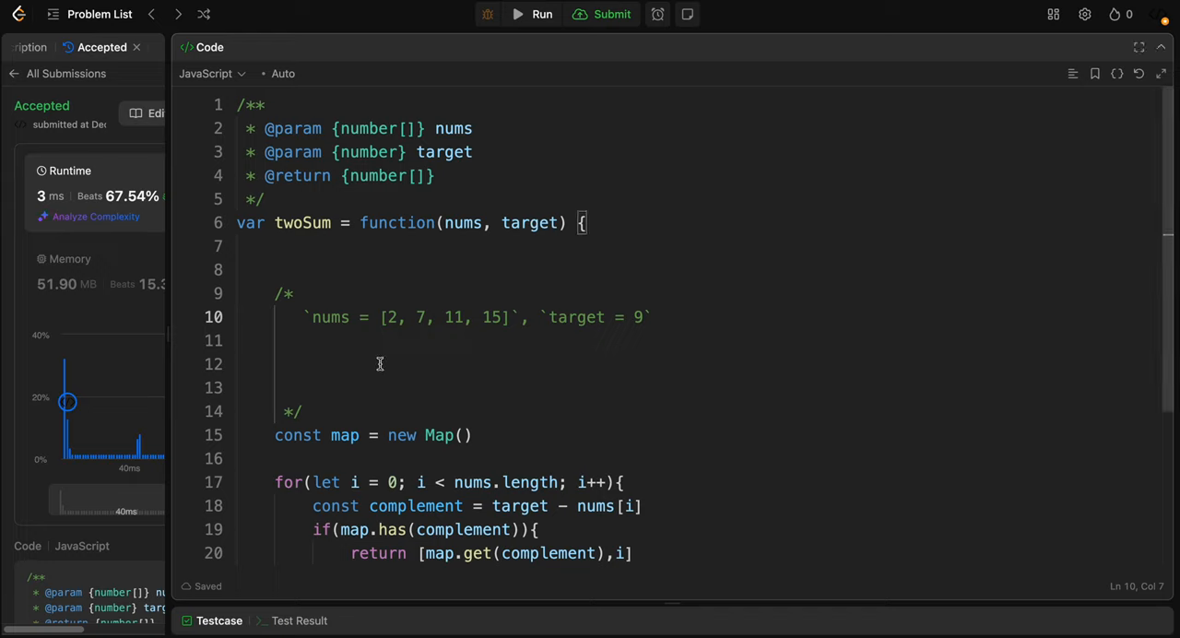
# Step: Write comment trace lines reading i = 1, complement = 2 and map = {2:0}
pyautogui.write('i')
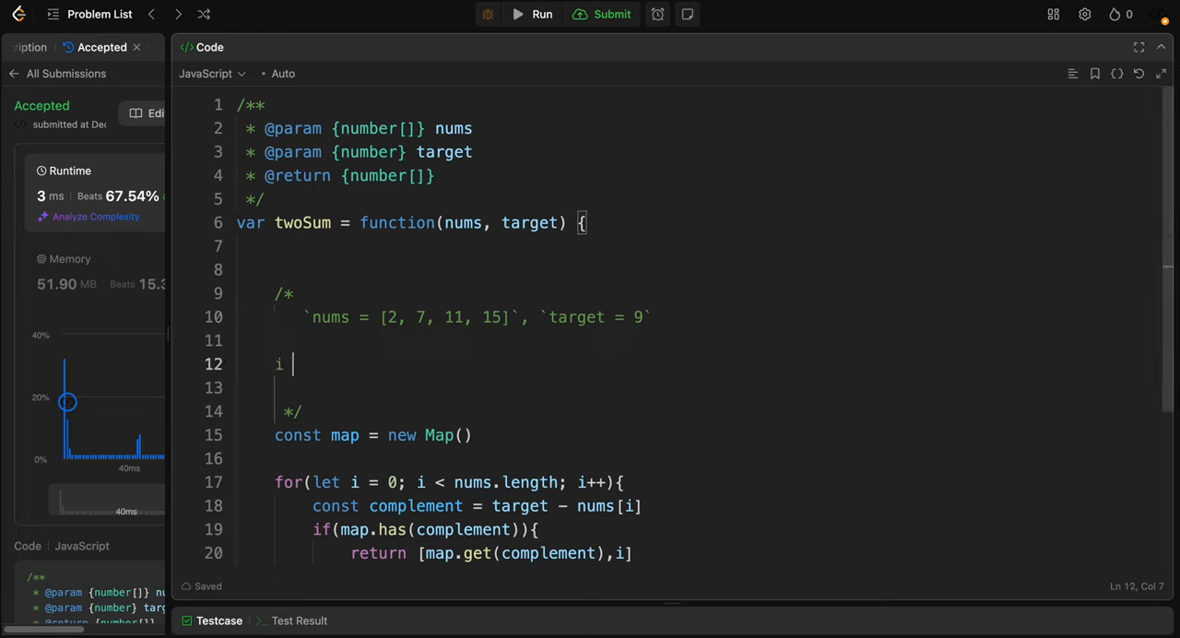
pyautogui.write('= 0')
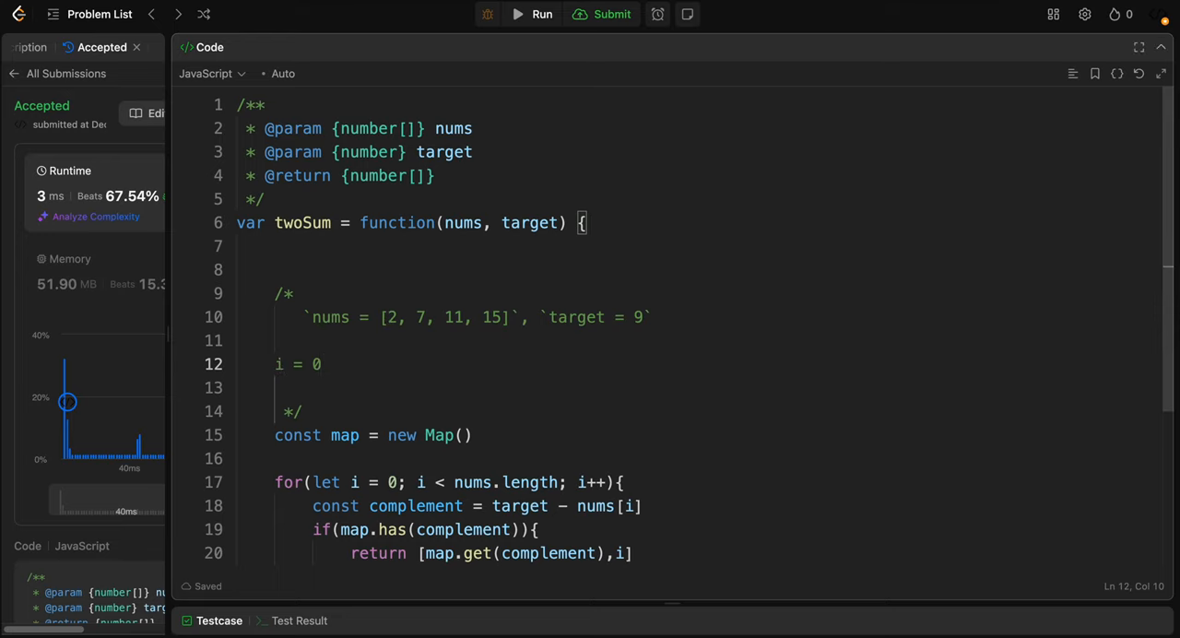
pyautogui.scroll(-3)
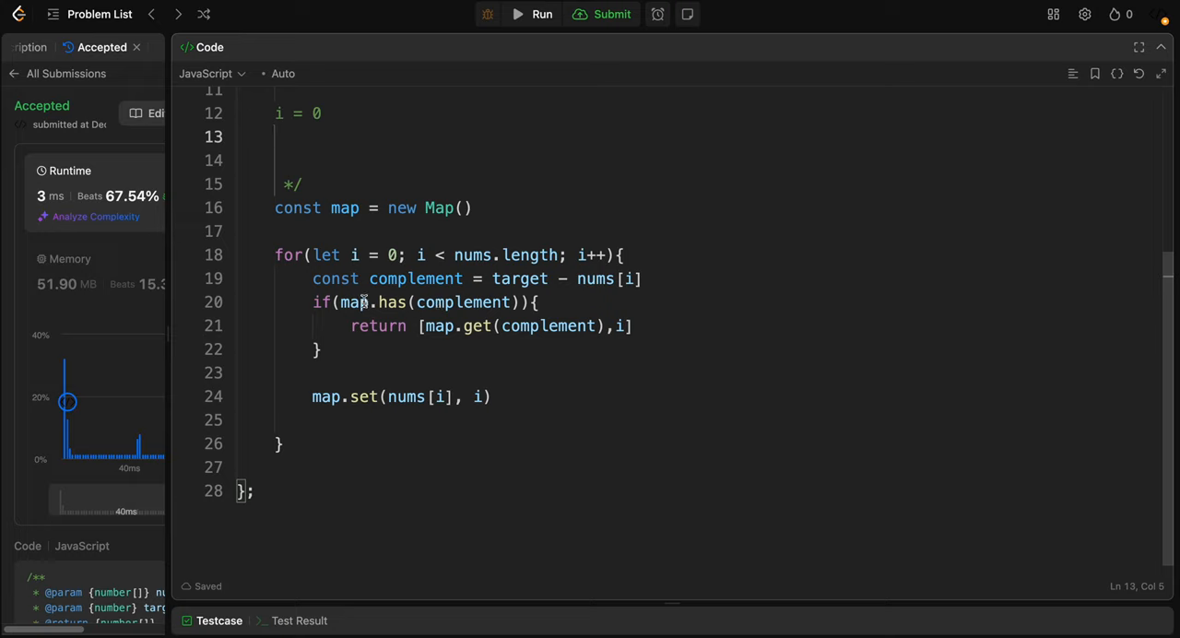
pyautogui.write('complement')
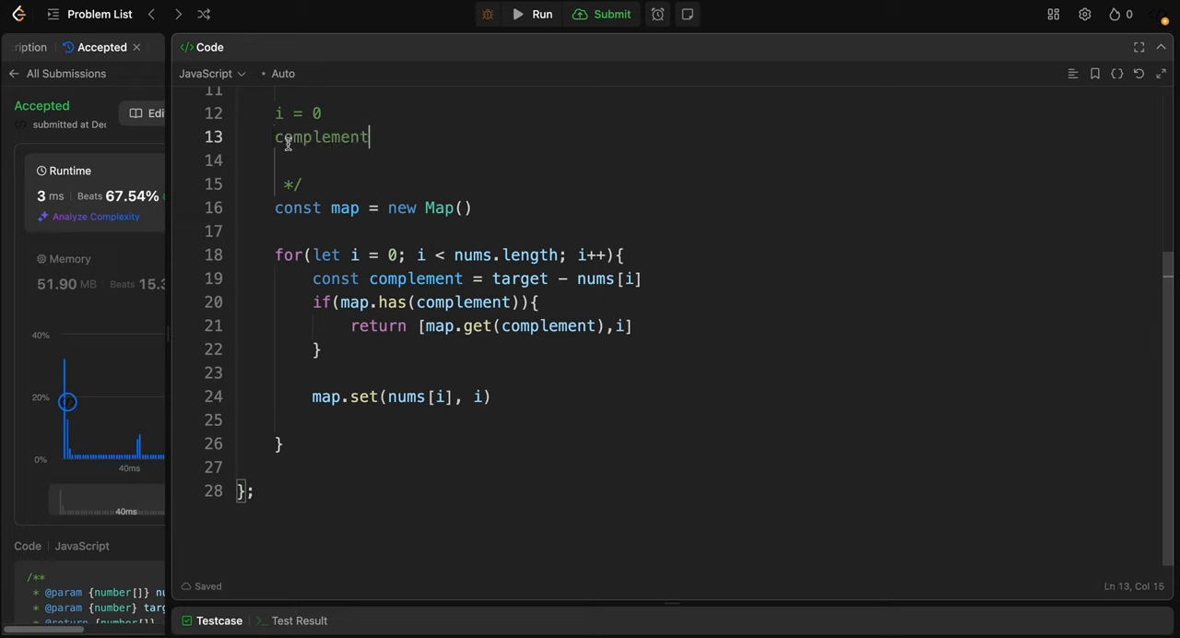
pyautogui.write('= 2')
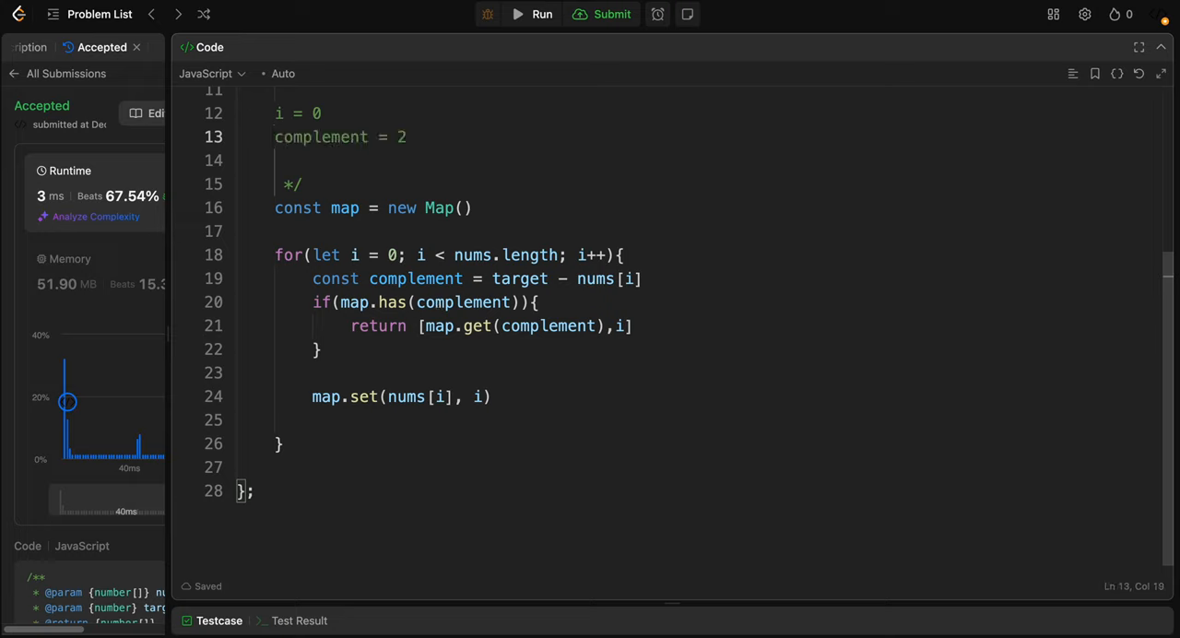
pyautogui.write('7')
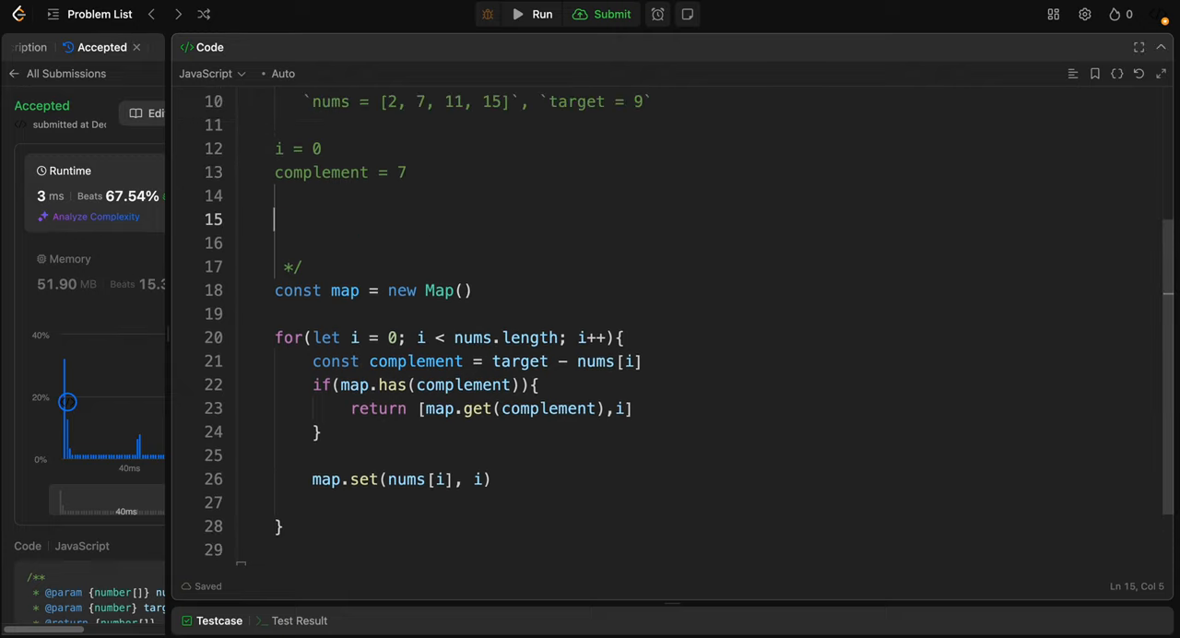
pyautogui.write('map =')
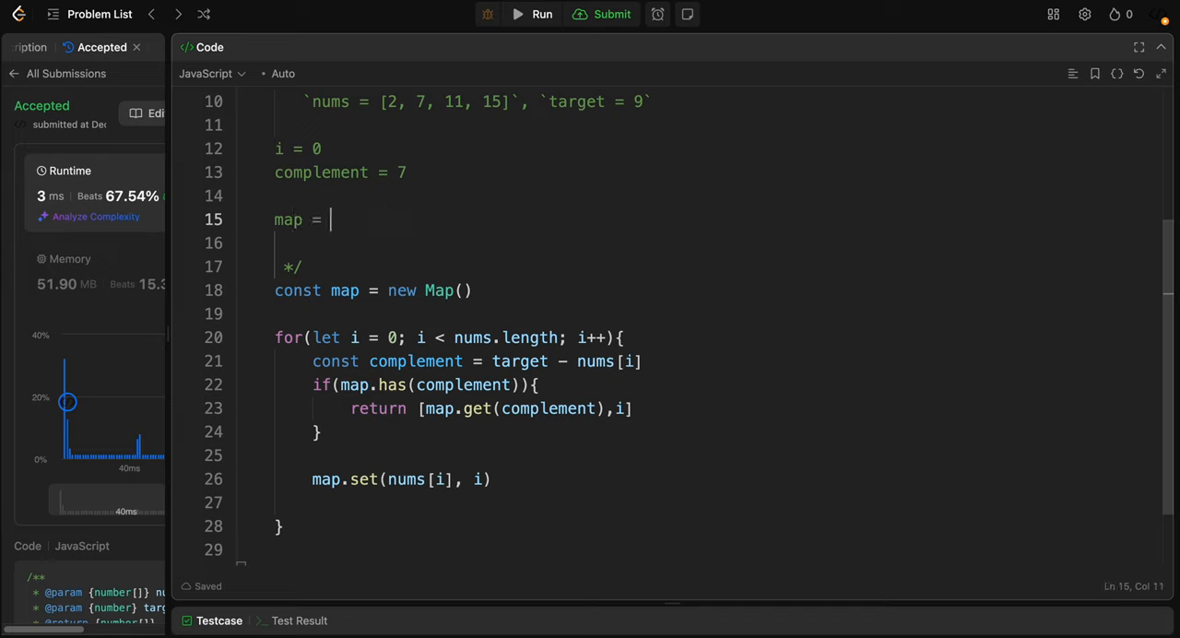
pyautogui.write('{}')
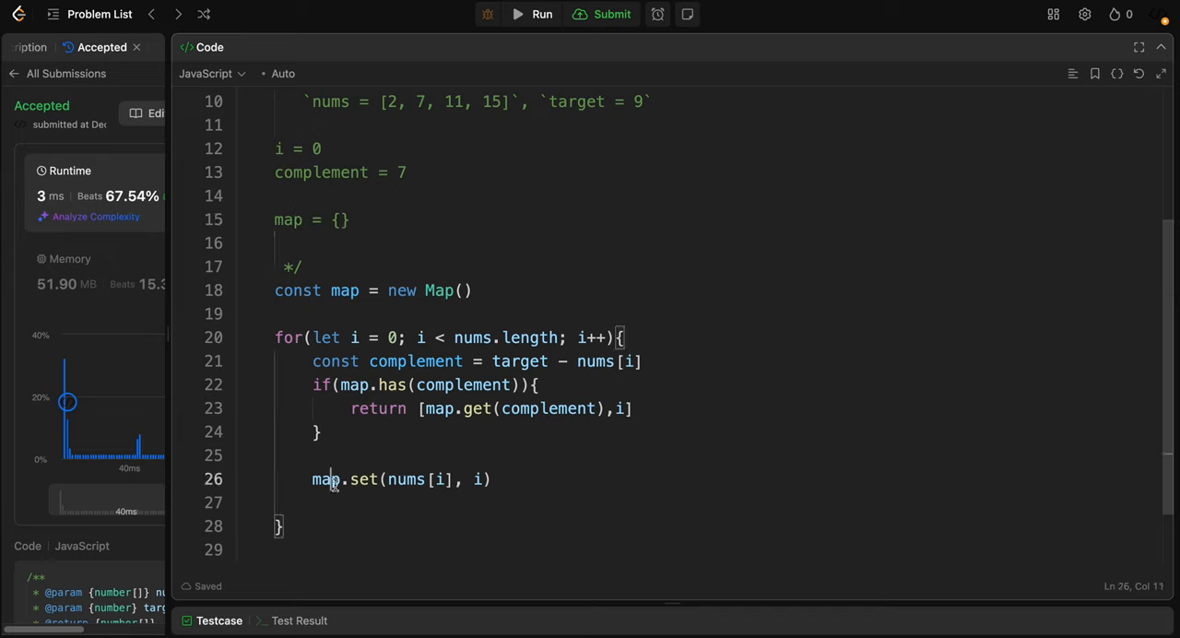
pyautogui.moveTo(311, 385); pyautogui.dragTo(321, 431)
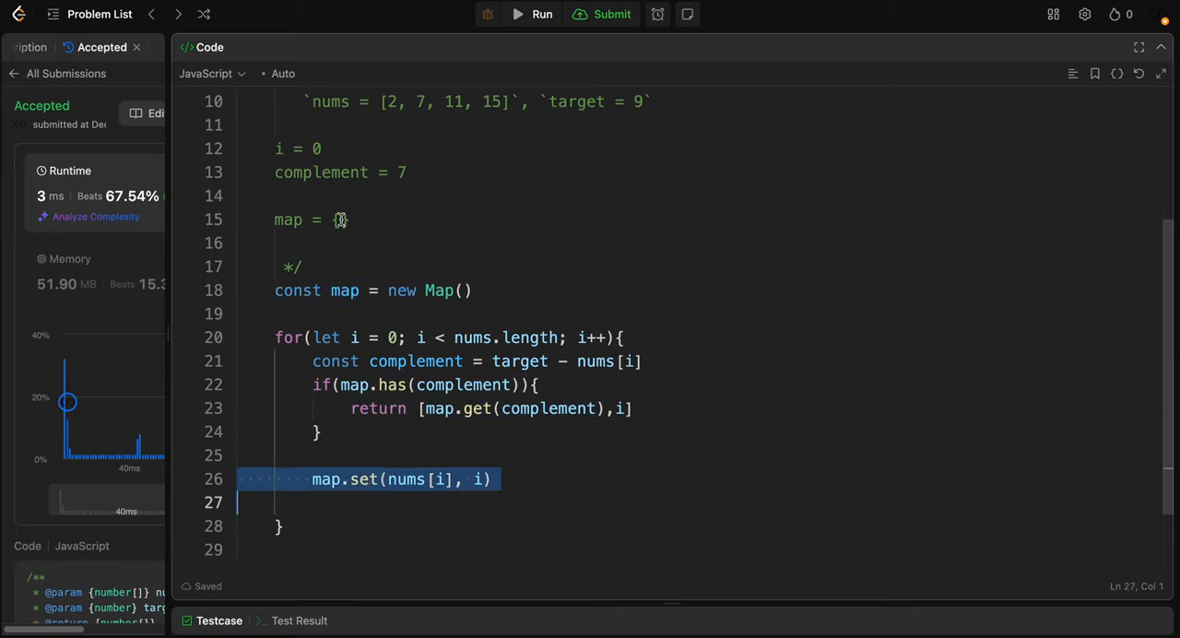
pyautogui.write('2:0')
pyautogui.click(695, 148)
pyautogui.write('1')
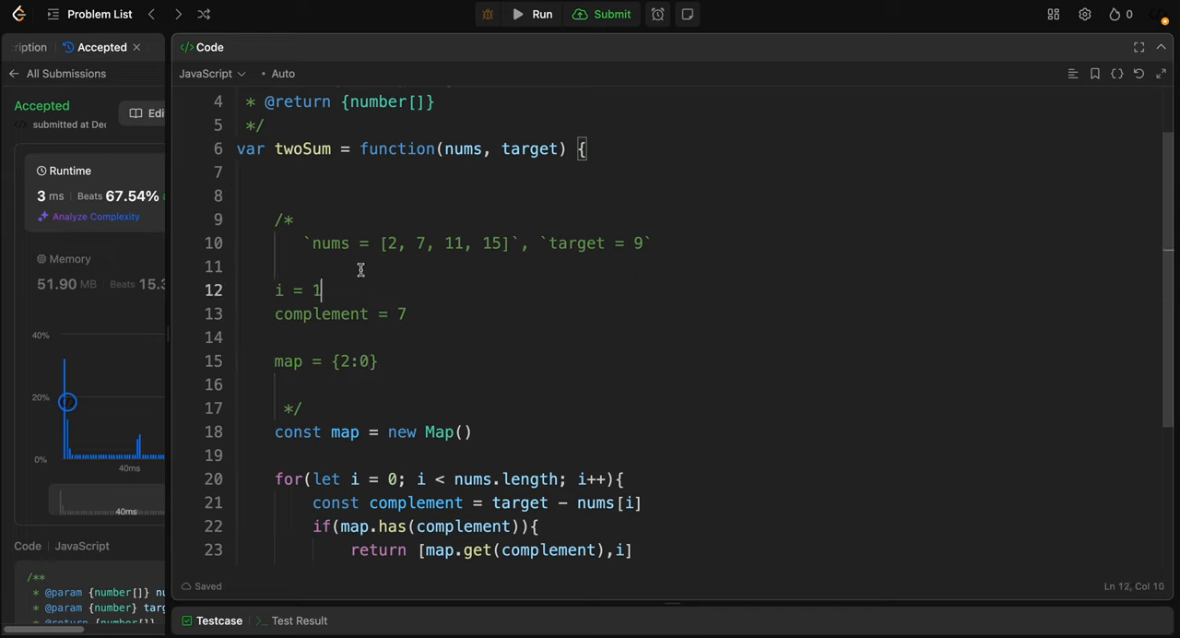
pyautogui.moveTo(419, 274)
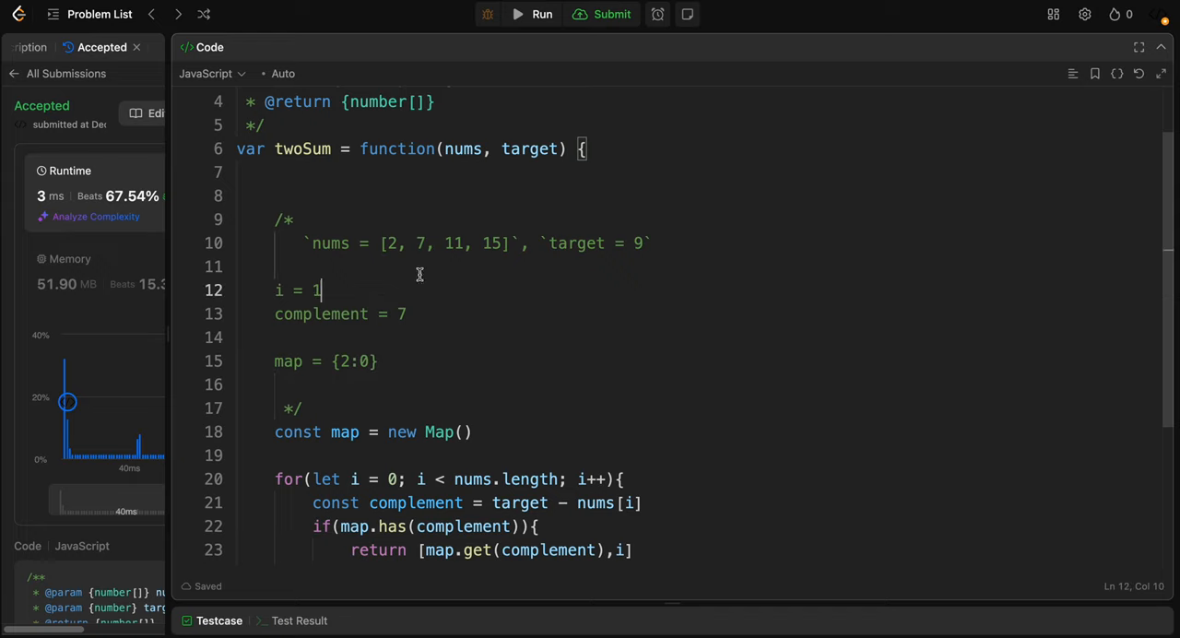
pyautogui.moveTo(452, 318)
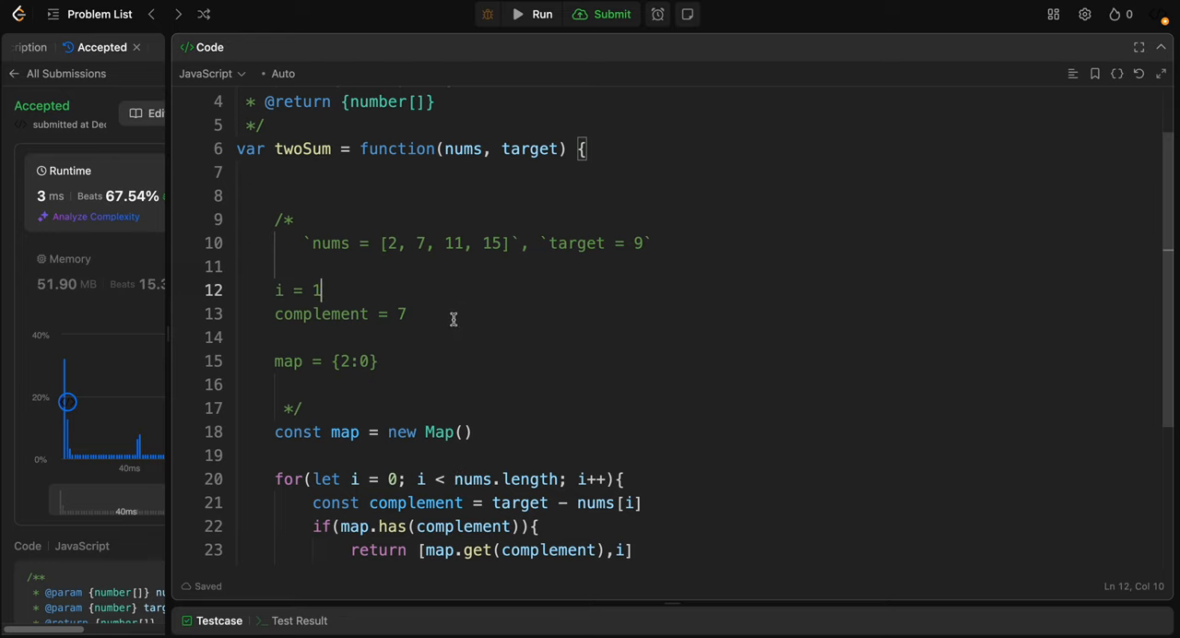
pyautogui.write('2')
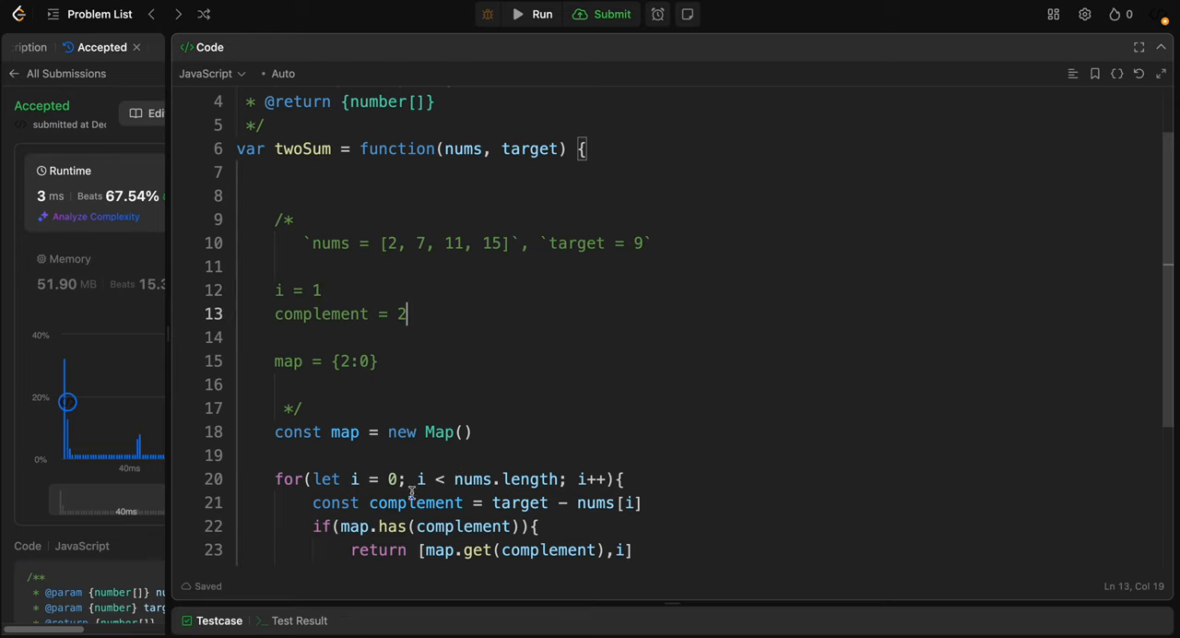